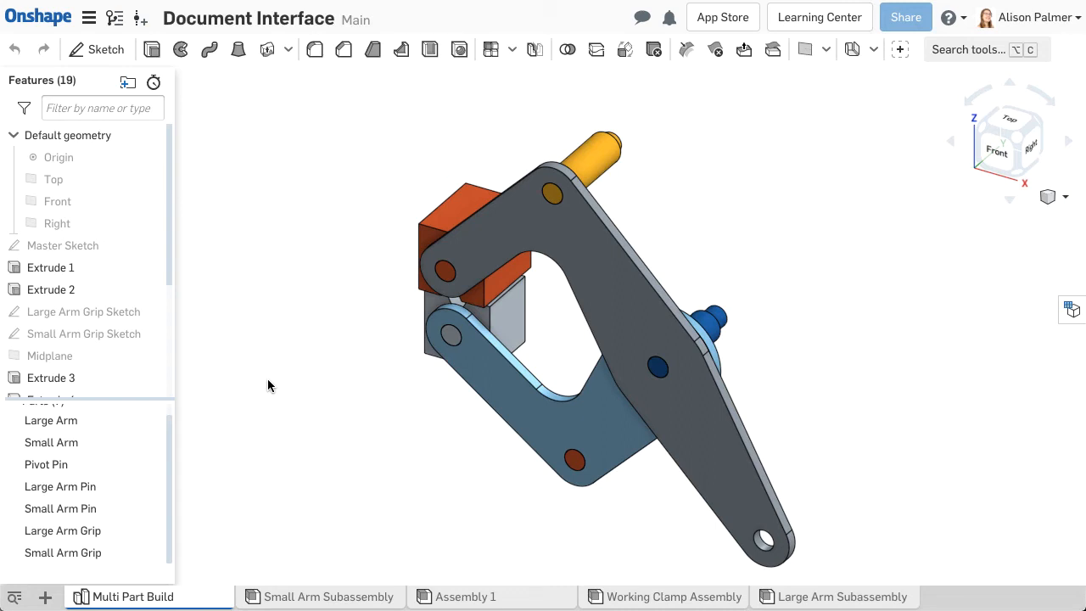
{"action": "mouse_move", "coordinate": [285, 398]}
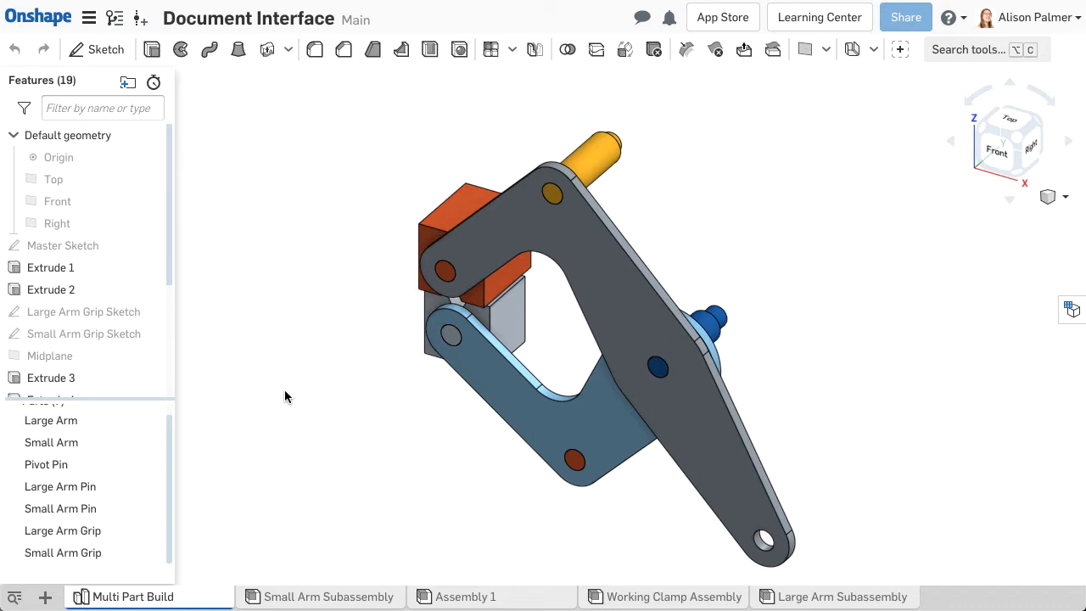
{"action": "mouse_move", "coordinate": [282, 362]}
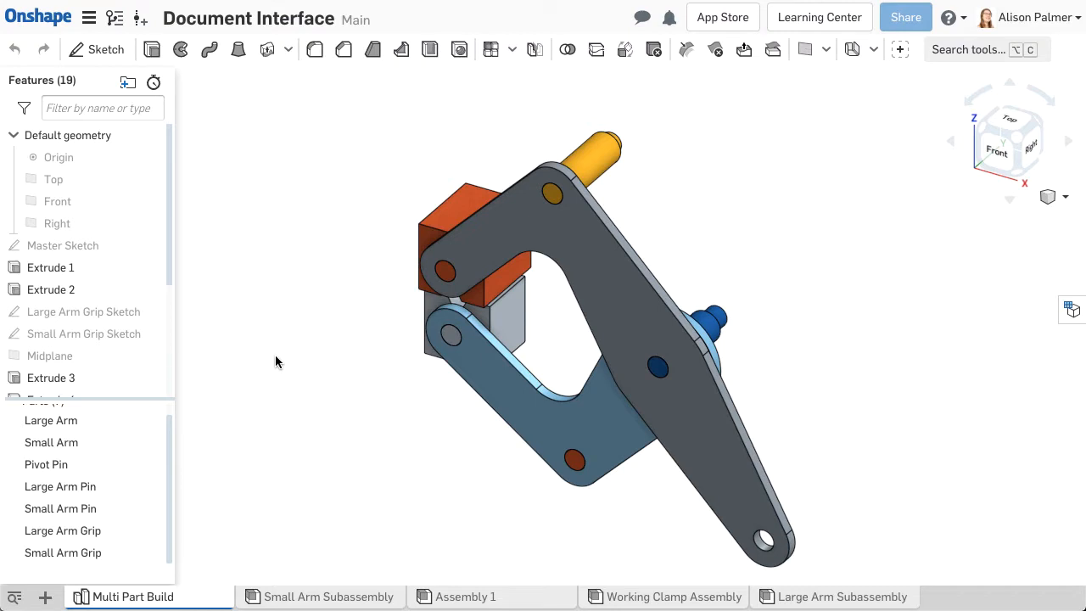
{"action": "mouse_move", "coordinate": [268, 346]}
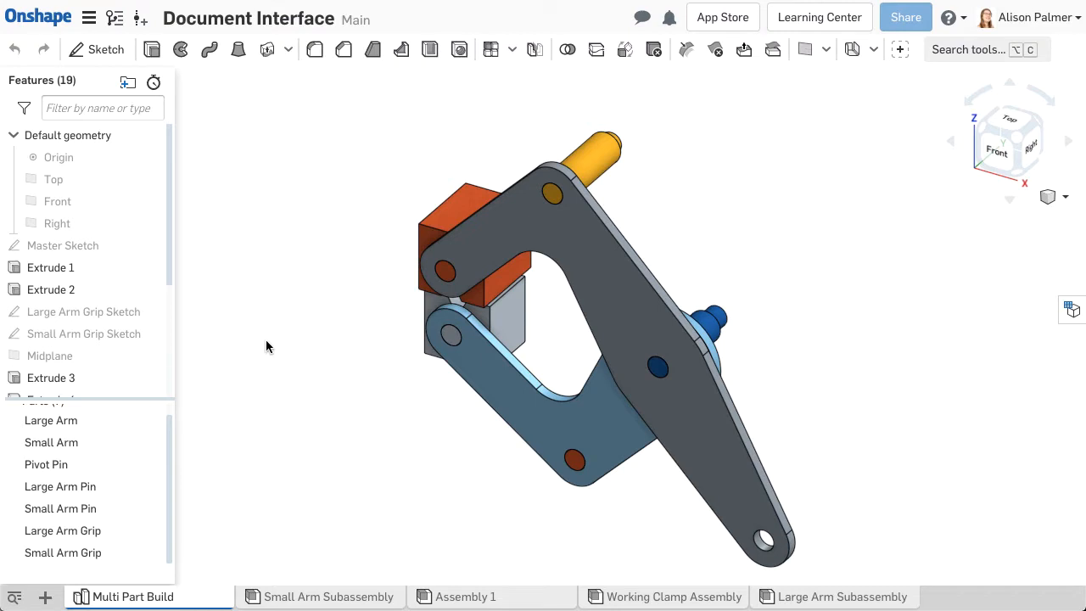
{"action": "mouse_move", "coordinate": [38, 17]}
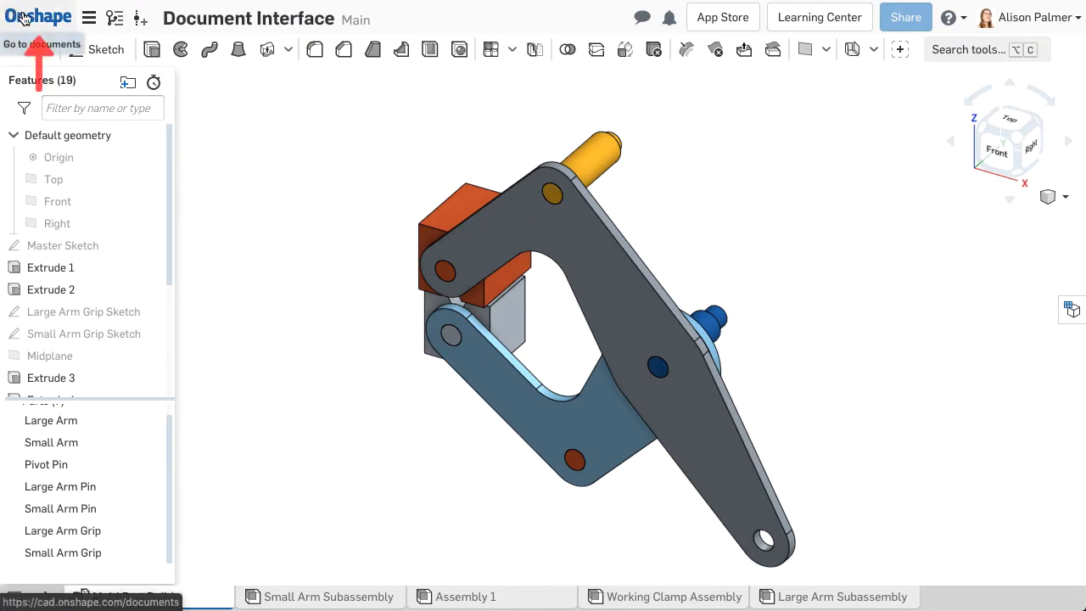
{"action": "mouse_move", "coordinate": [45, 28]}
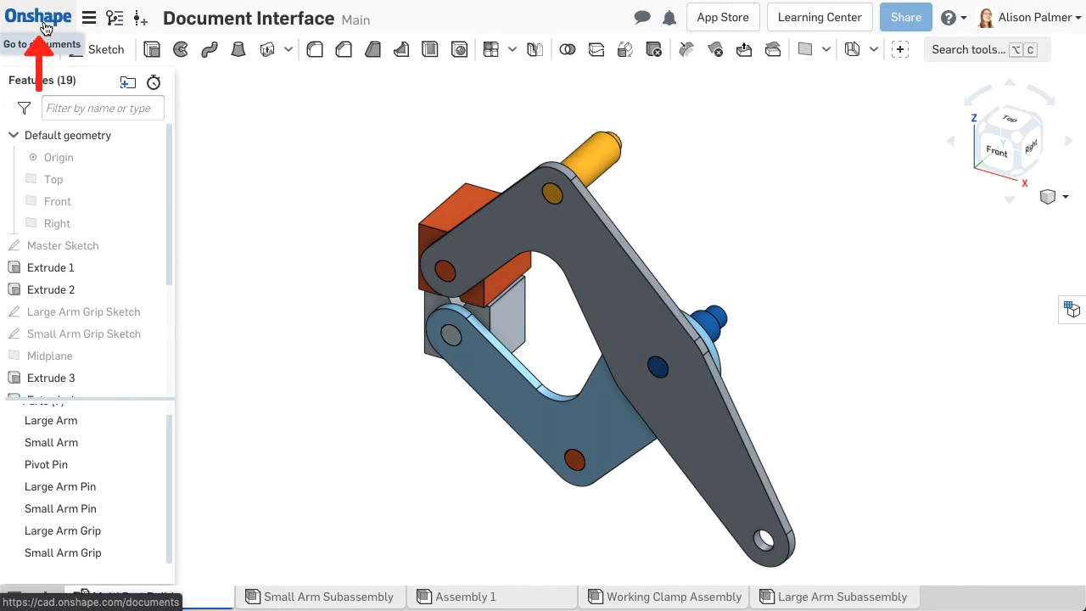
- Look at the document menu and the New version dialog for Main, then cancel it
{"action": "left_click", "coordinate": [88, 17]}
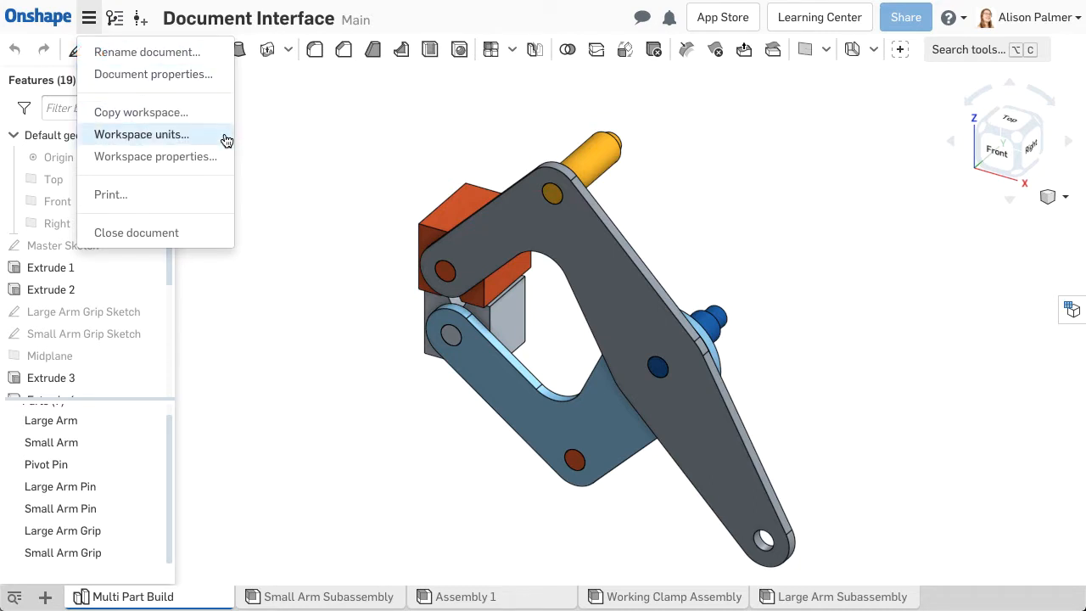
{"action": "left_click", "coordinate": [115, 17]}
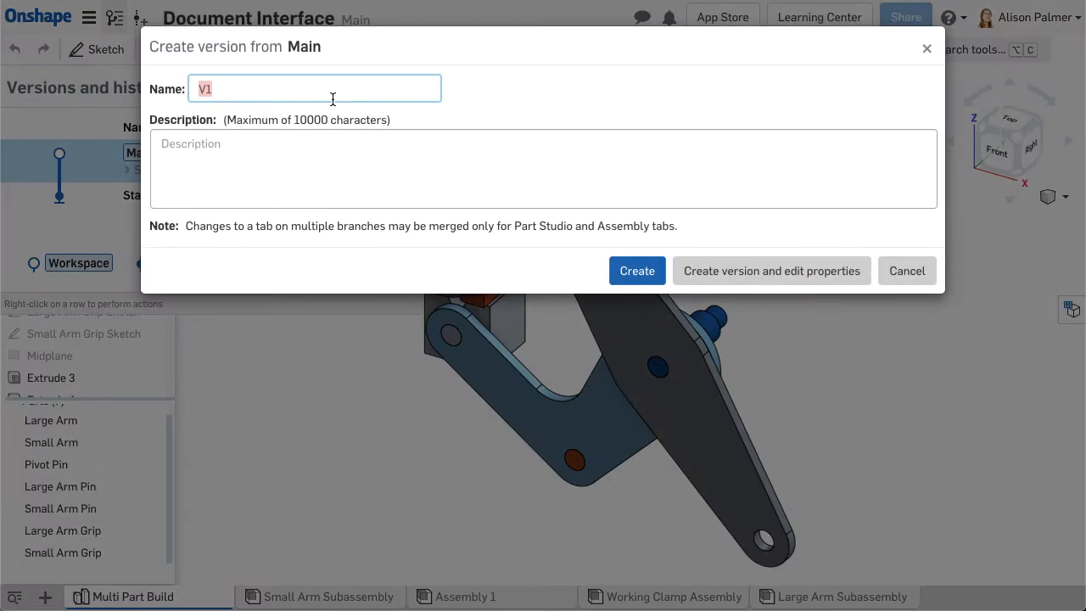
{"action": "left_click", "coordinate": [636, 269]}
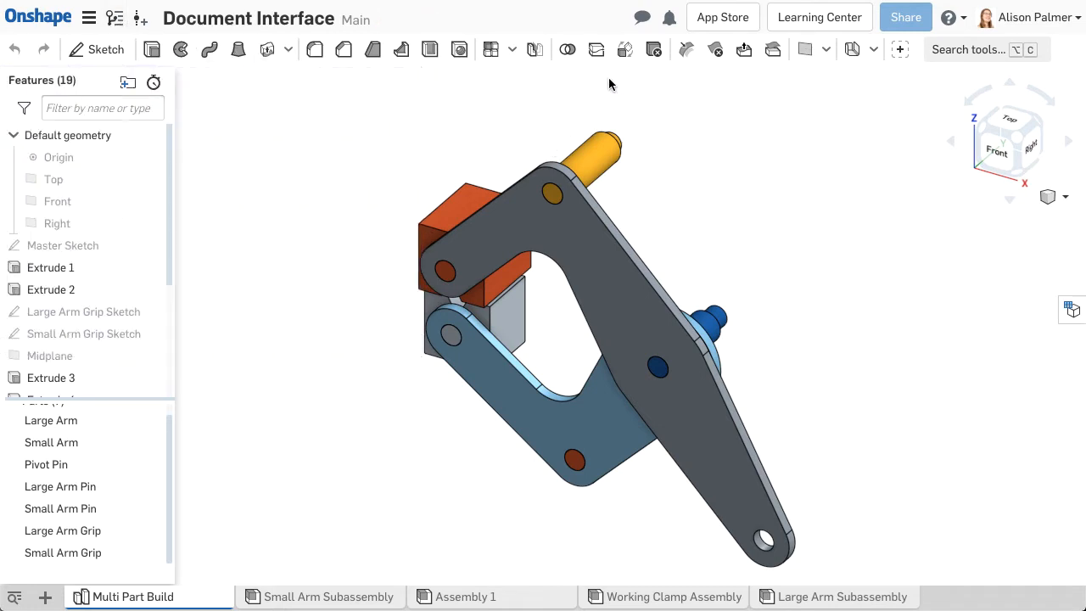
- Point out the notifications bell and bring up the list of help resources
{"action": "left_click", "coordinate": [641, 17]}
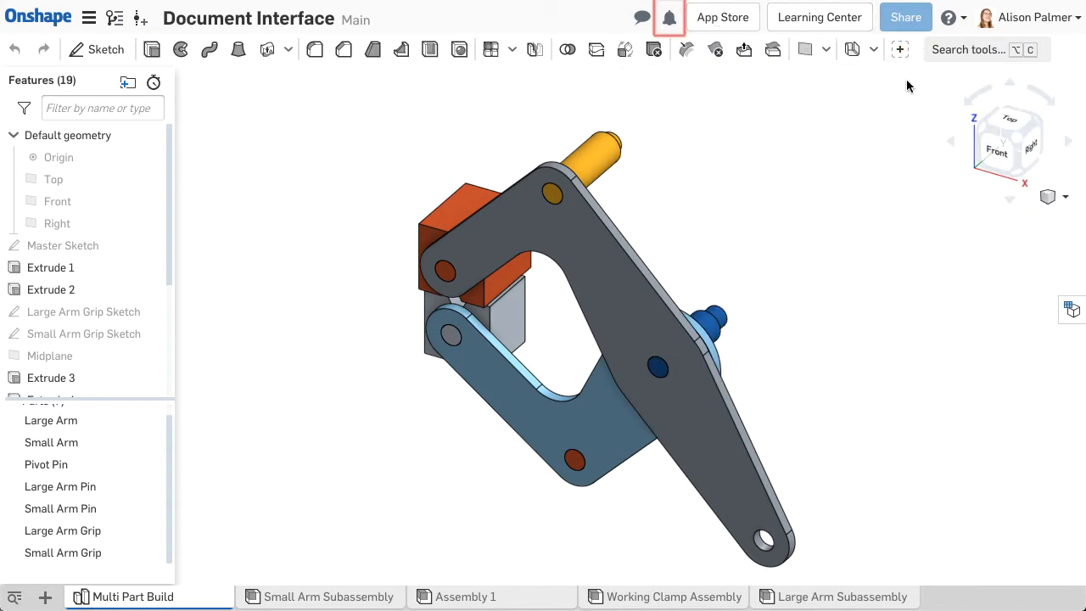
{"action": "left_click", "coordinate": [947, 17]}
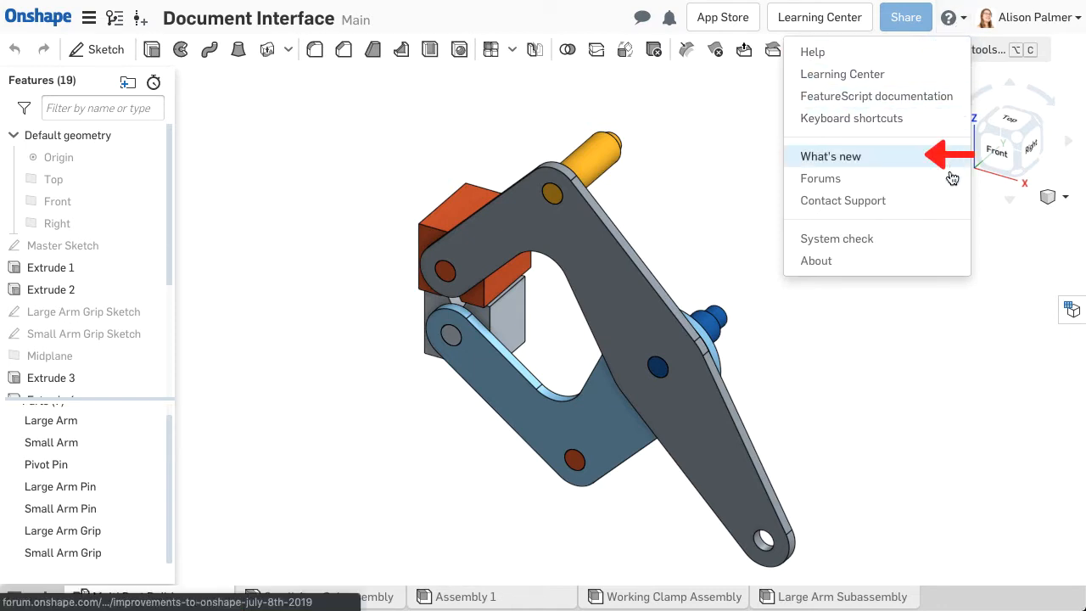
{"action": "mouse_move", "coordinate": [933, 207]}
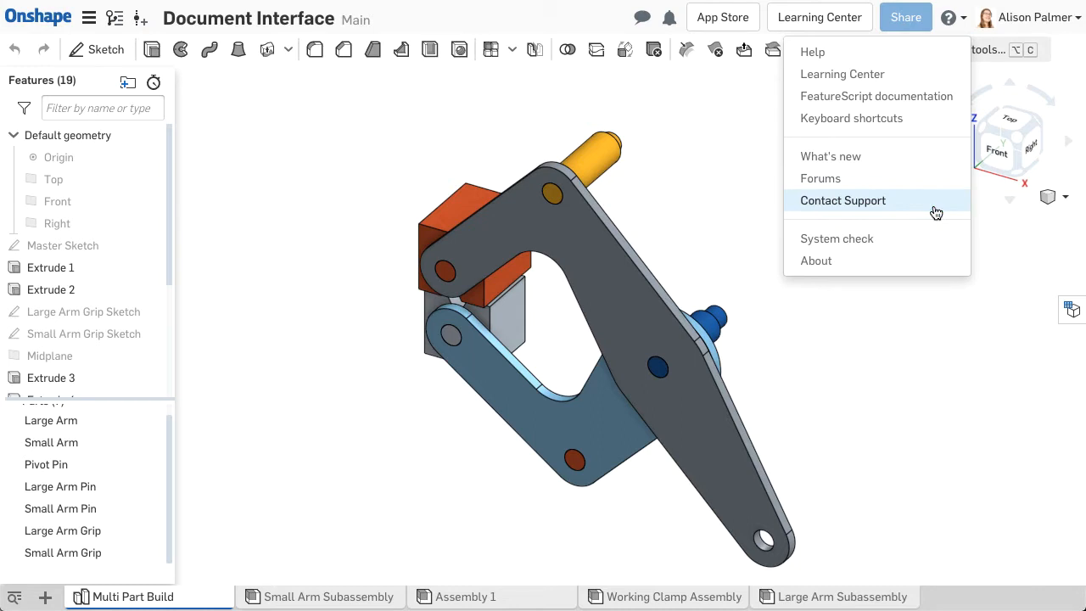
- Start a support request titled "The mate connectors aren't showing."
{"action": "left_click", "coordinate": [842, 200]}
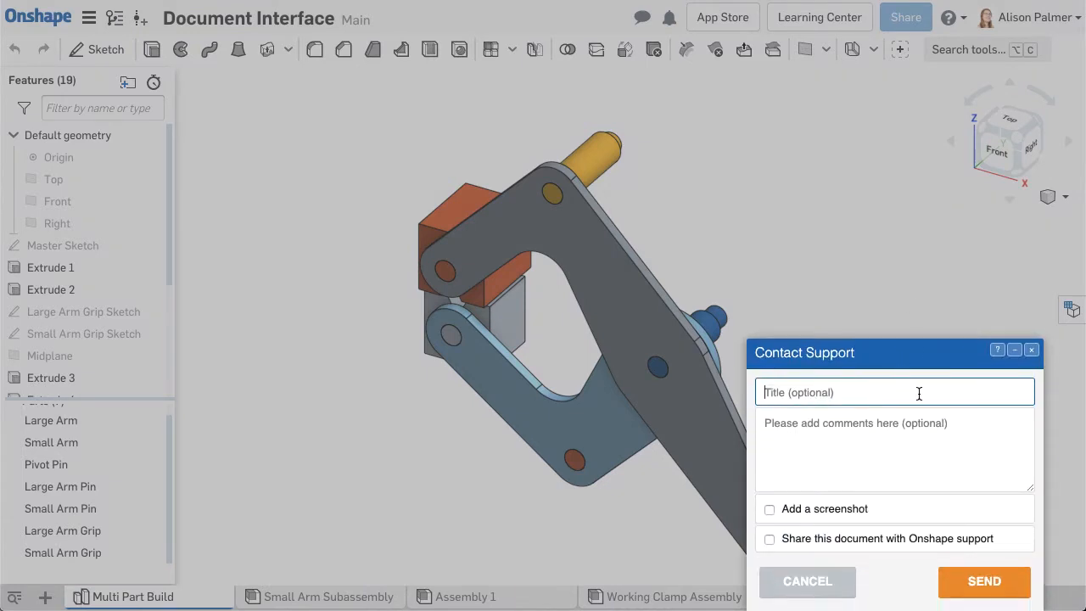
{"action": "type", "text": "The mate connectors a"}
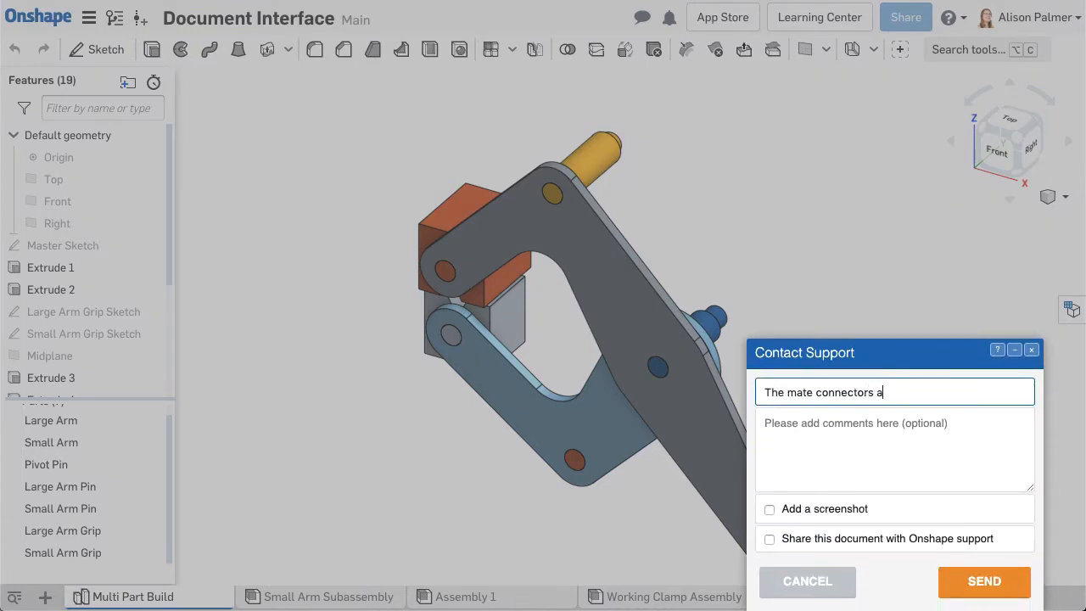
{"action": "type", "text": "ren't showing."}
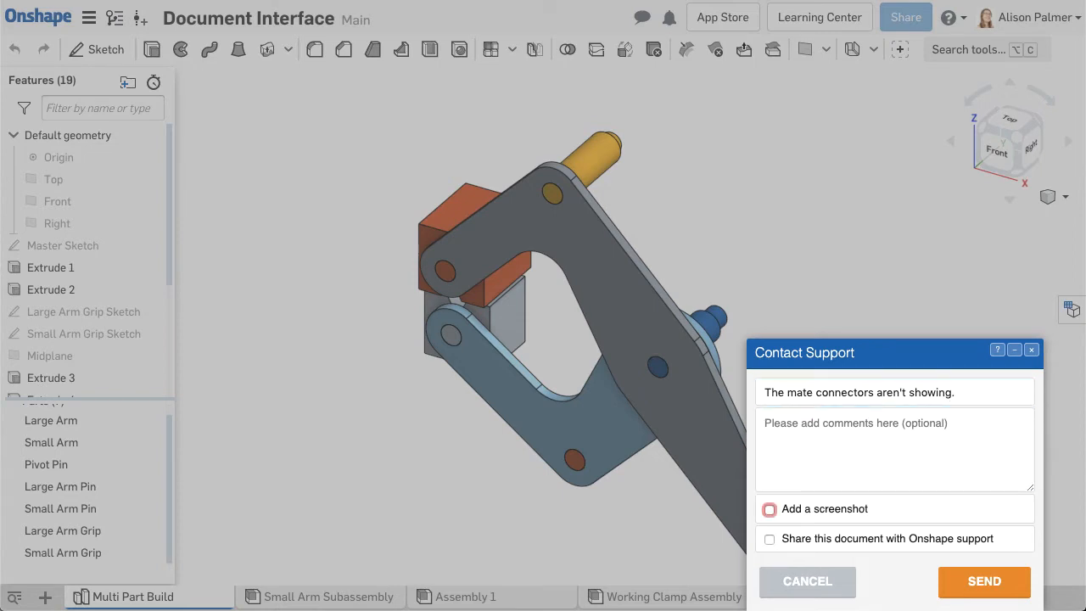
- Attach a screenshot, share the document with Onshape support, and send the request
{"action": "left_click", "coordinate": [769, 509]}
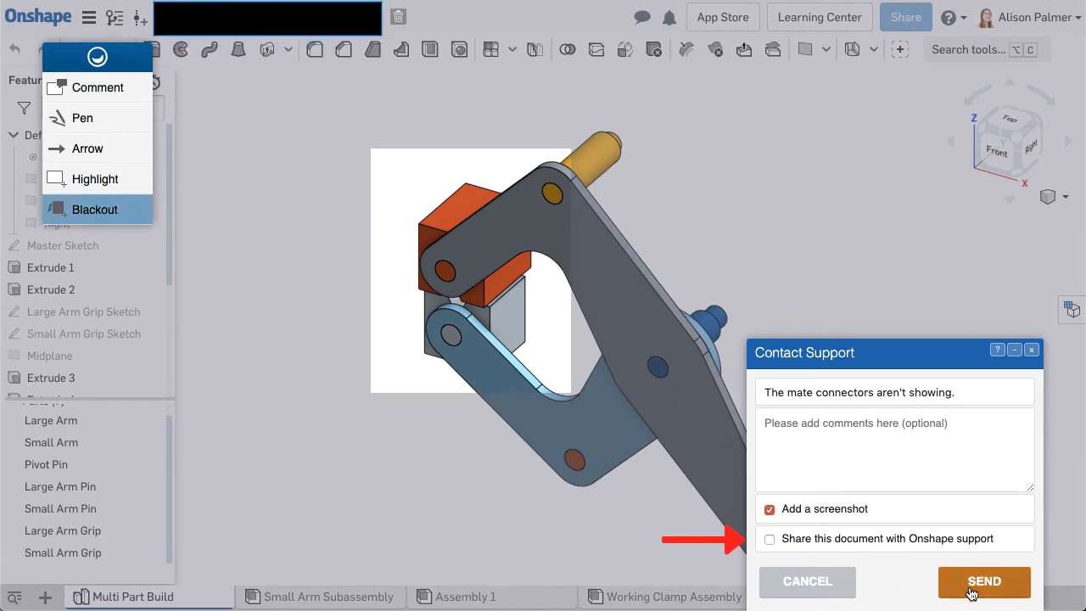
{"action": "left_click", "coordinate": [771, 538]}
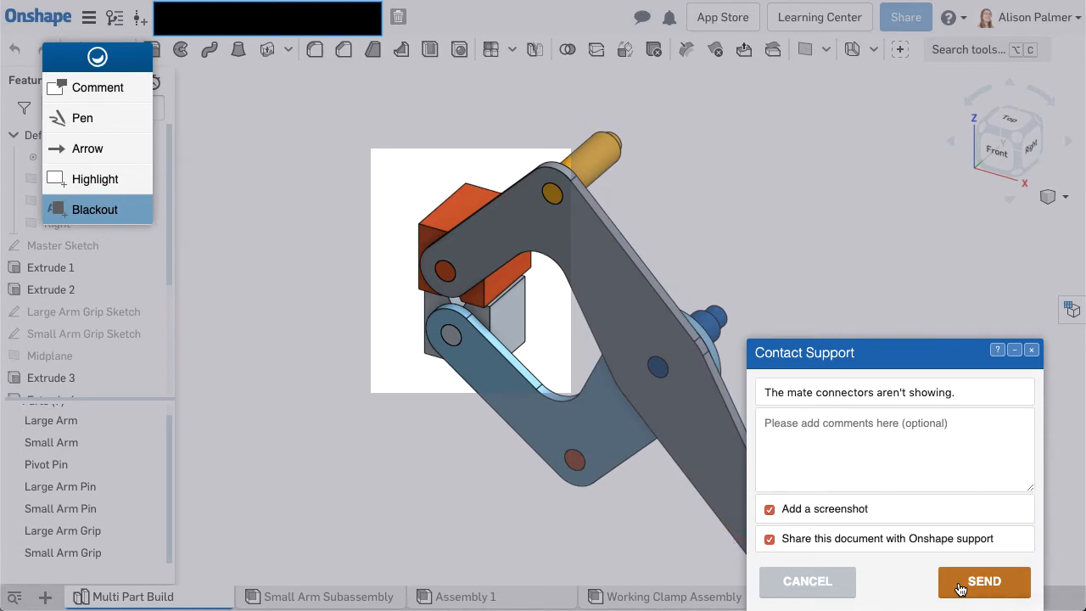
{"action": "left_click", "coordinate": [984, 580]}
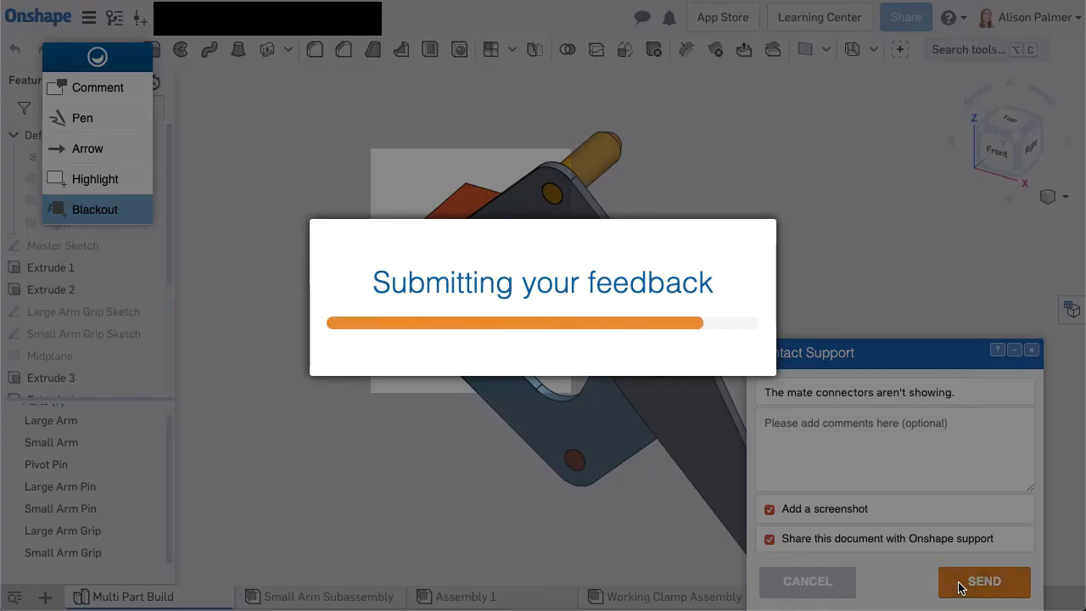
{"action": "left_click", "coordinate": [984, 580]}
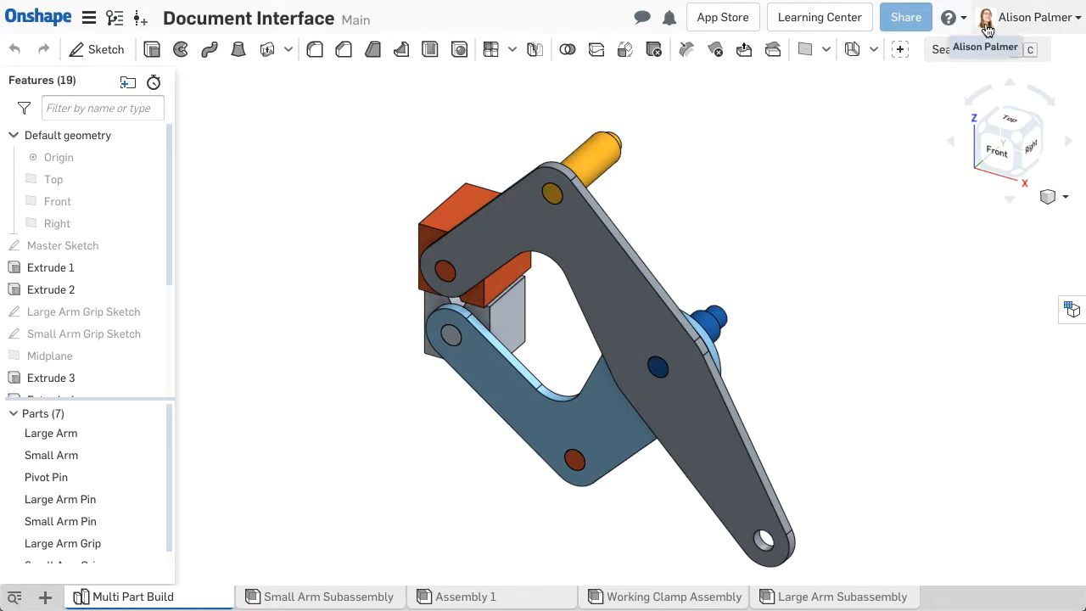
{"action": "left_click", "coordinate": [1028, 17]}
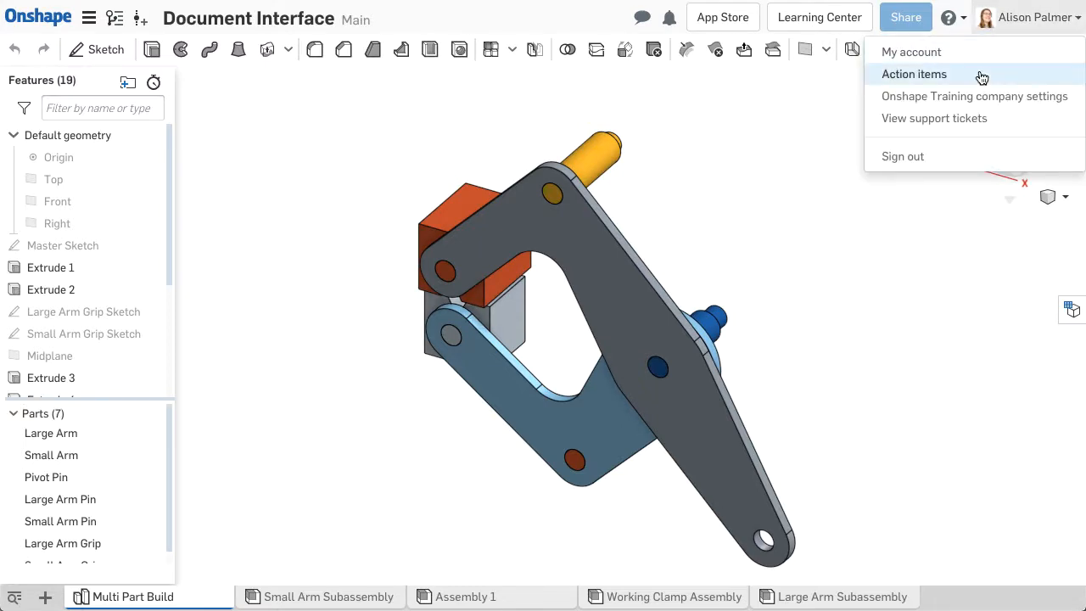
{"action": "left_click", "coordinate": [913, 75]}
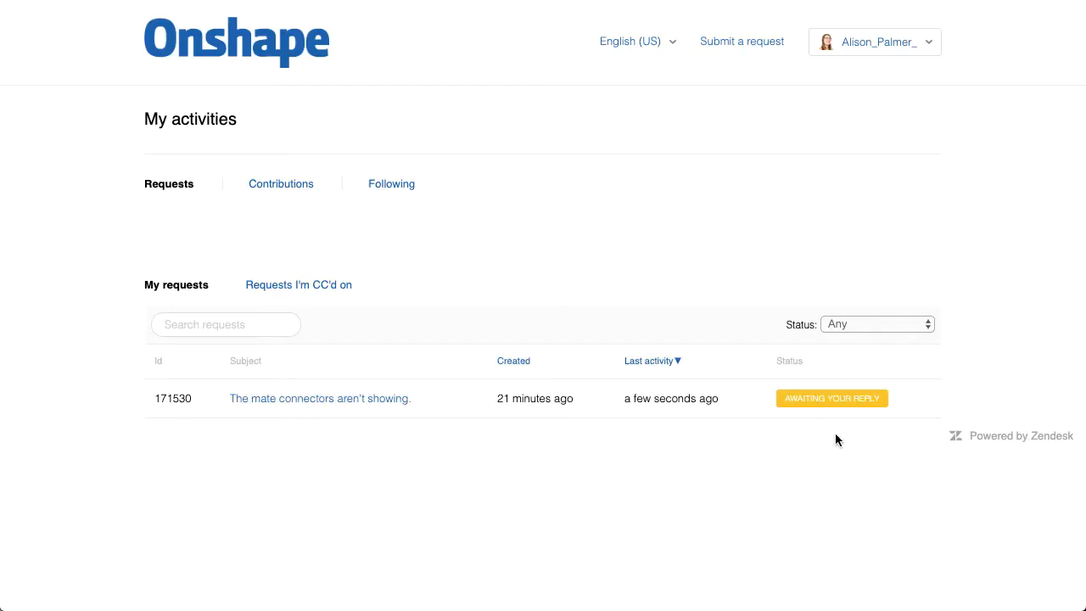
{"action": "left_click", "coordinate": [319, 397]}
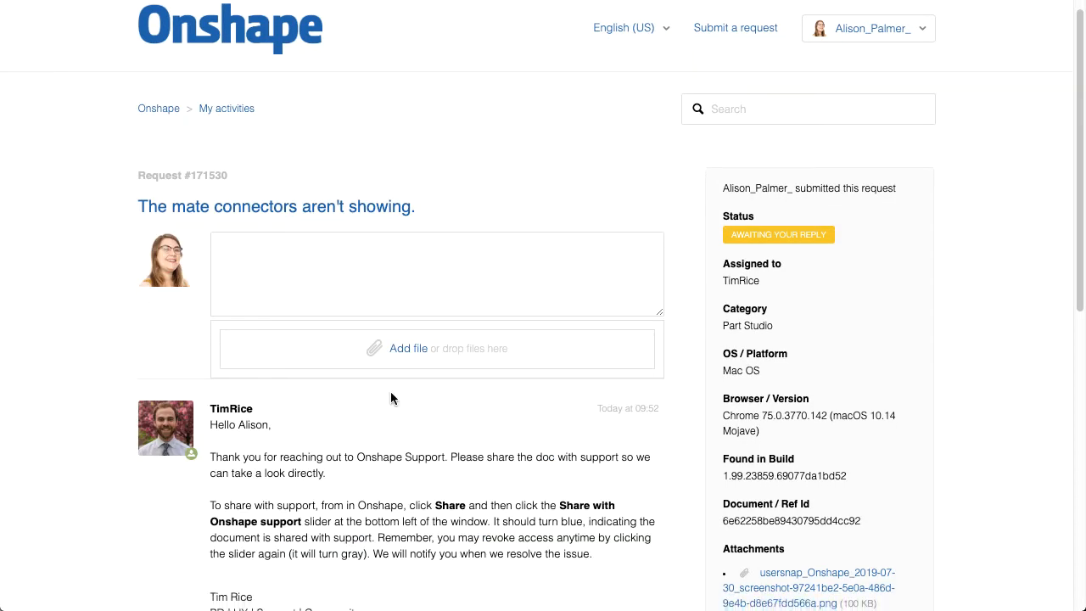
{"action": "scroll", "scroll_direction": "down", "scroll_amount": 3}
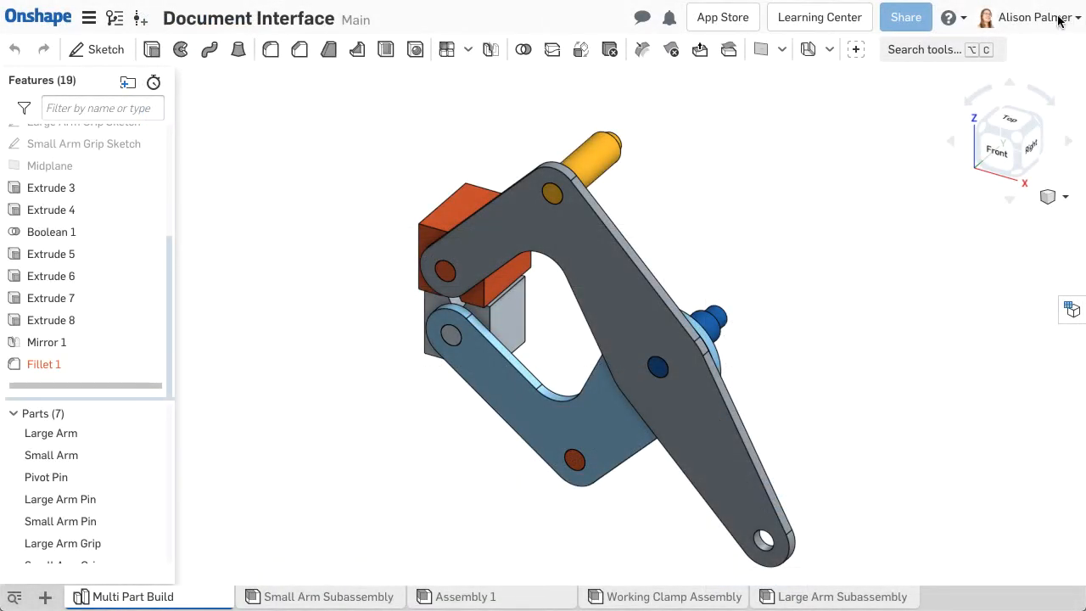
{"action": "left_click", "coordinate": [1027, 17]}
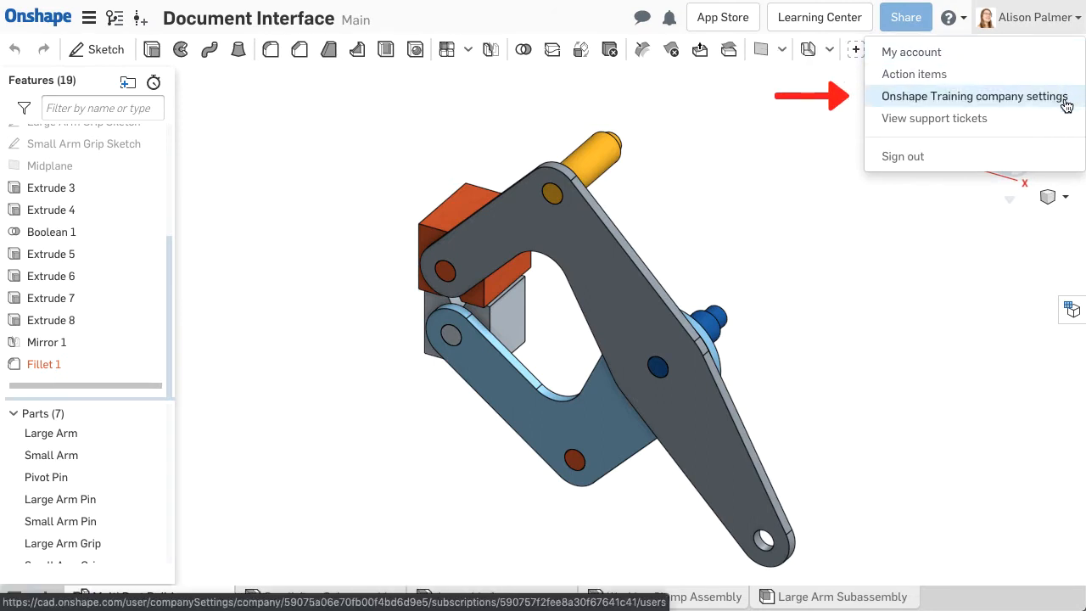
{"action": "mouse_move", "coordinate": [934, 119]}
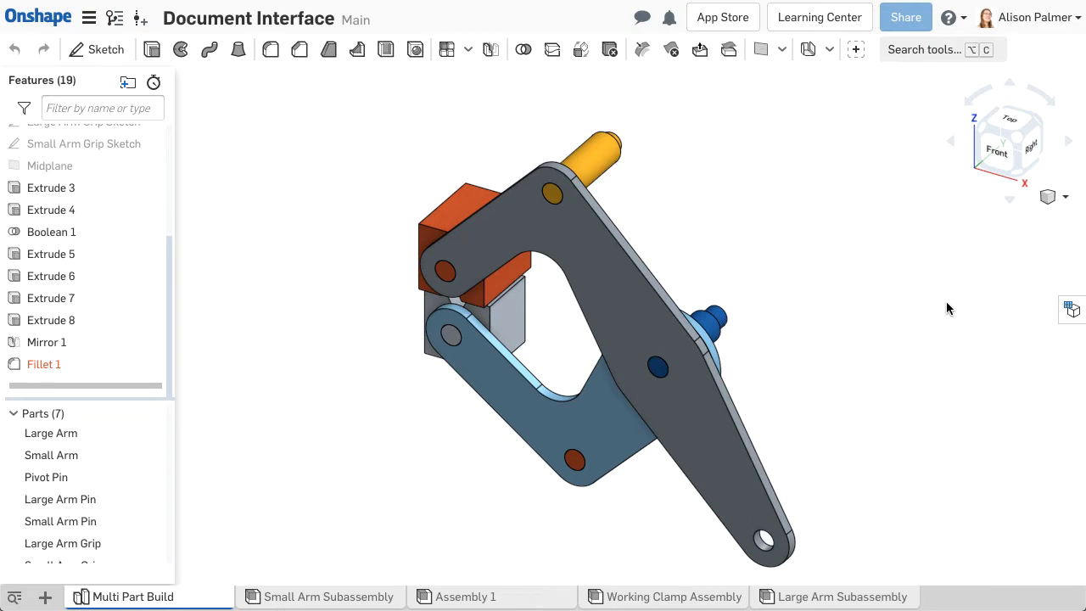
{"action": "mouse_move", "coordinate": [628, 64]}
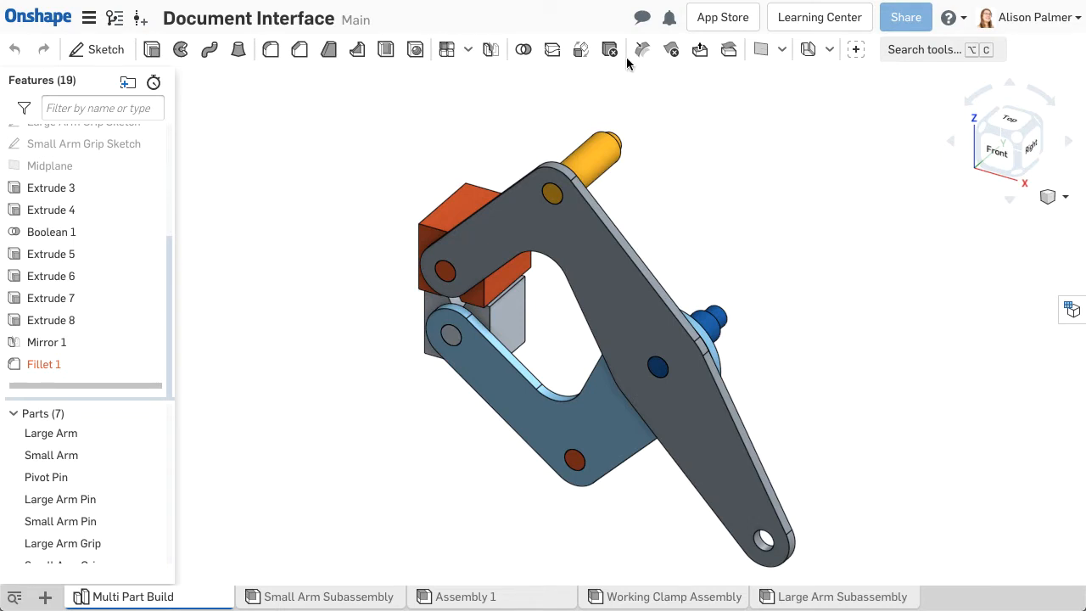
{"action": "right_click", "coordinate": [636, 49]}
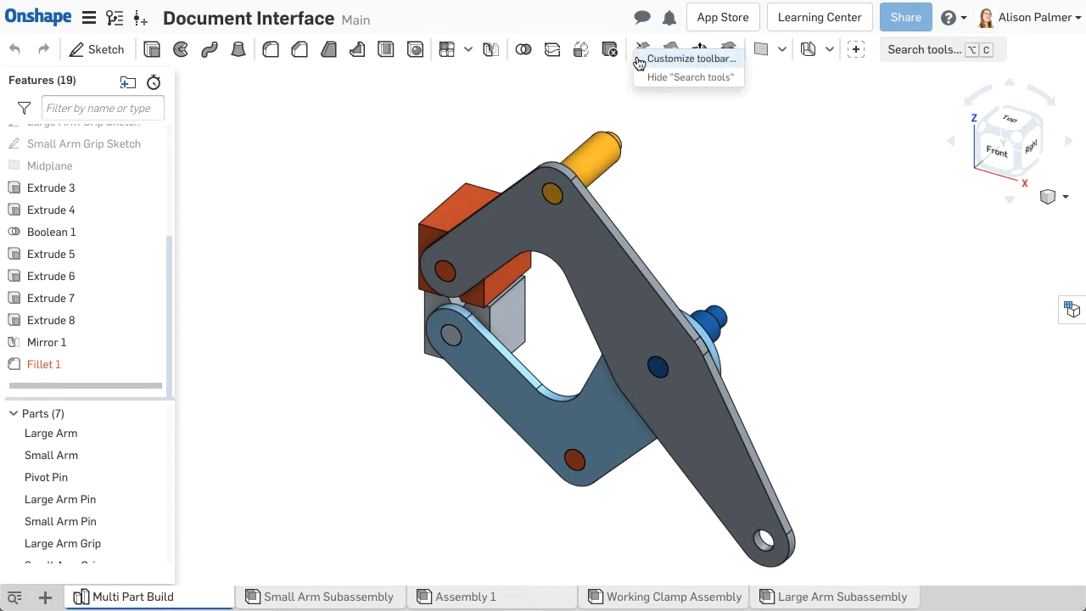
{"action": "left_click", "coordinate": [689, 58]}
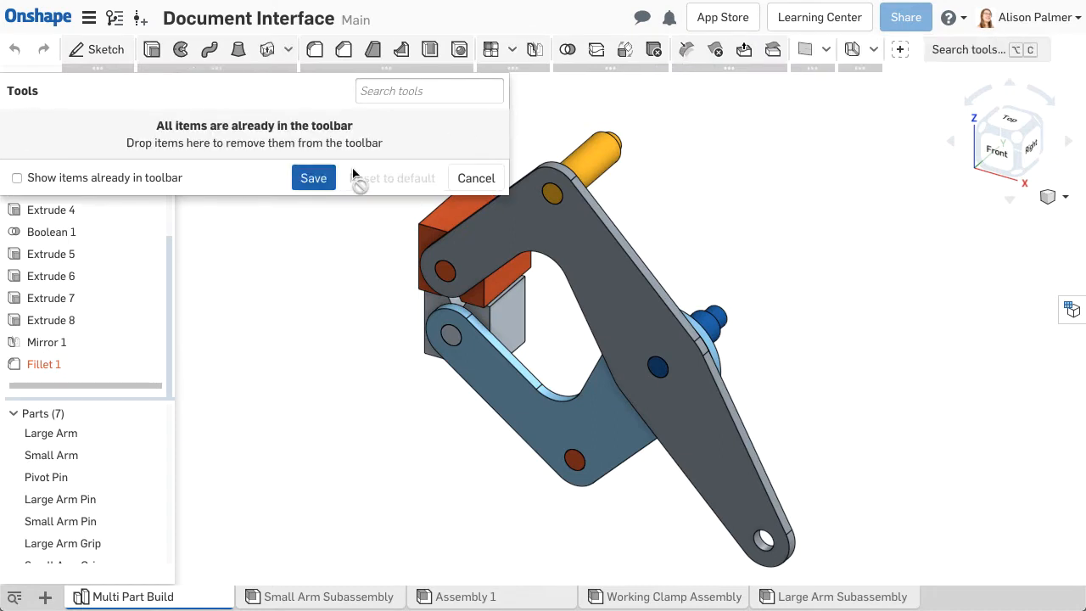
{"action": "left_click", "coordinate": [476, 179]}
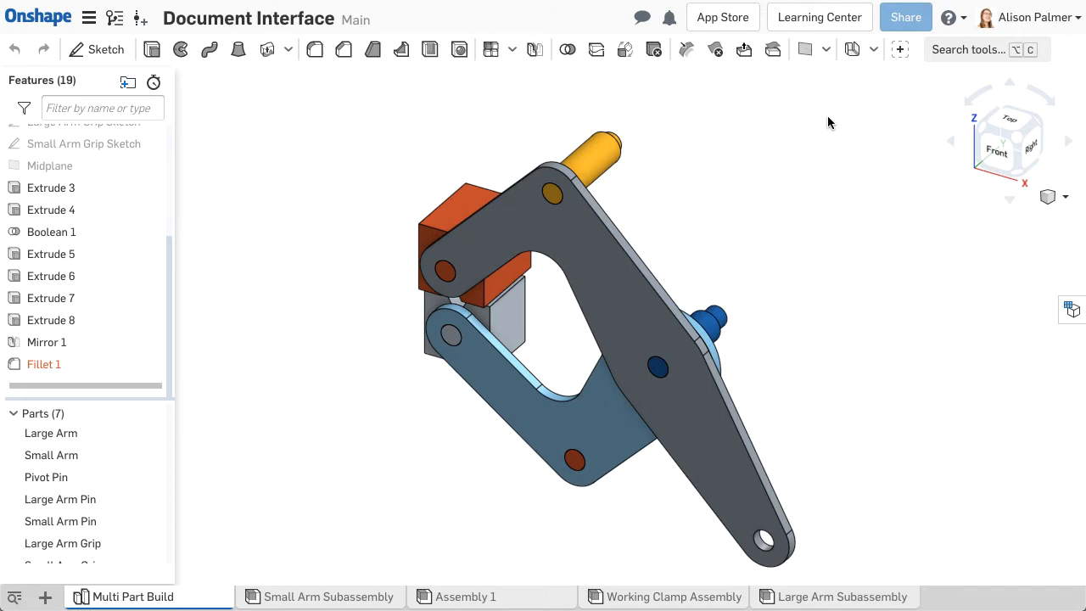
{"action": "type", "text": "ex"}
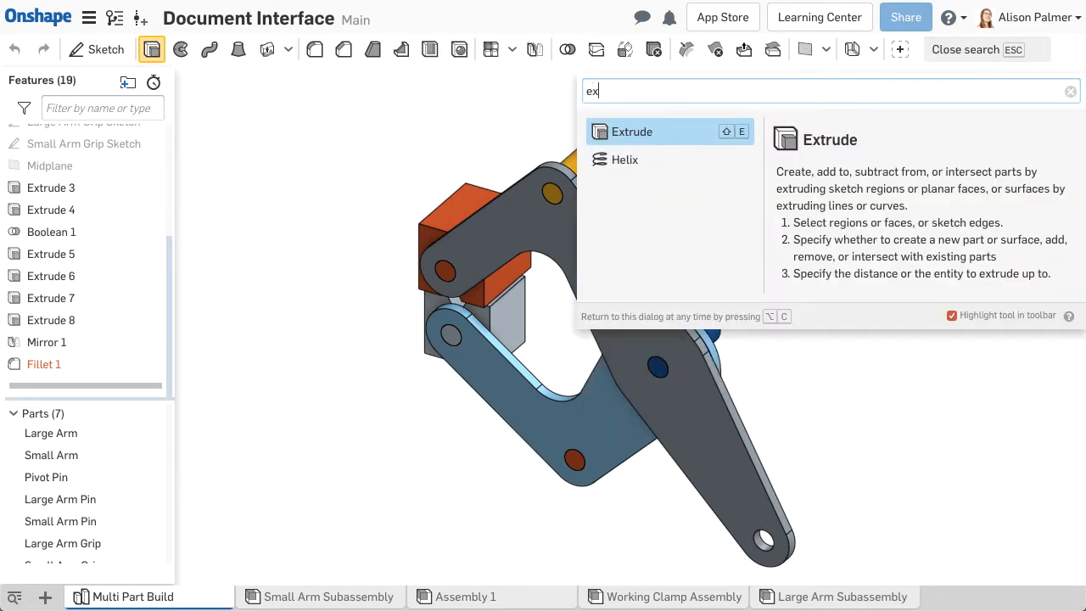
{"action": "key", "text": "Backspace"}
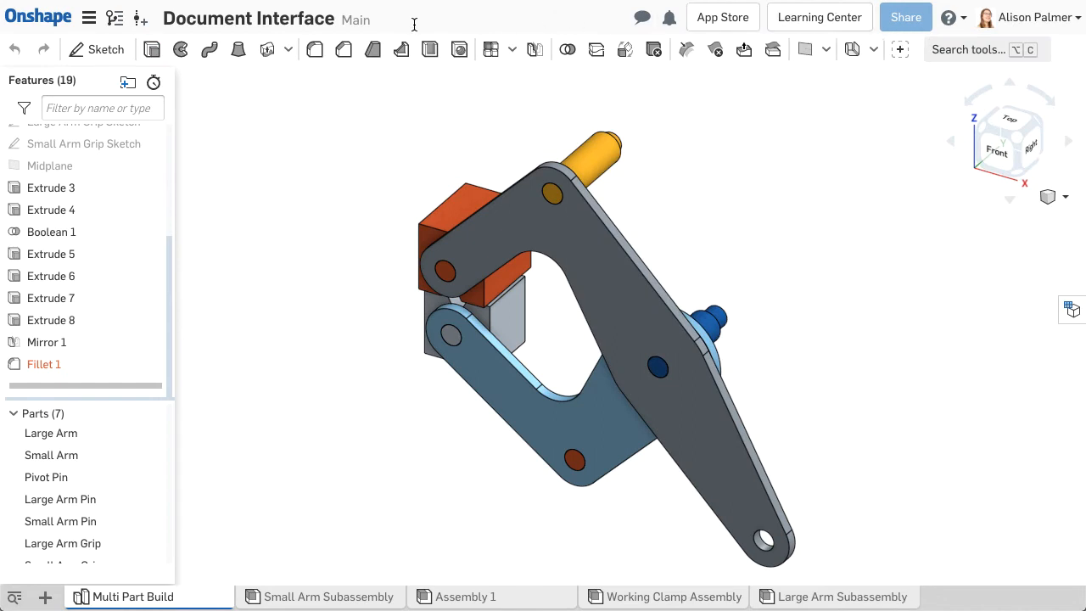
{"action": "mouse_move", "coordinate": [312, 49]}
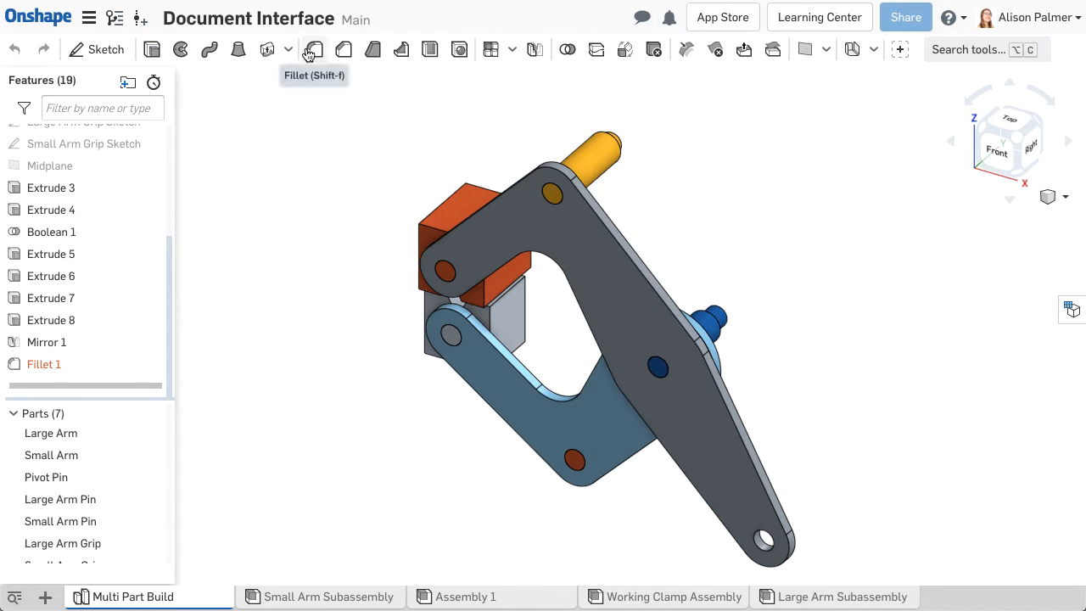
{"action": "mouse_move", "coordinate": [914, 78]}
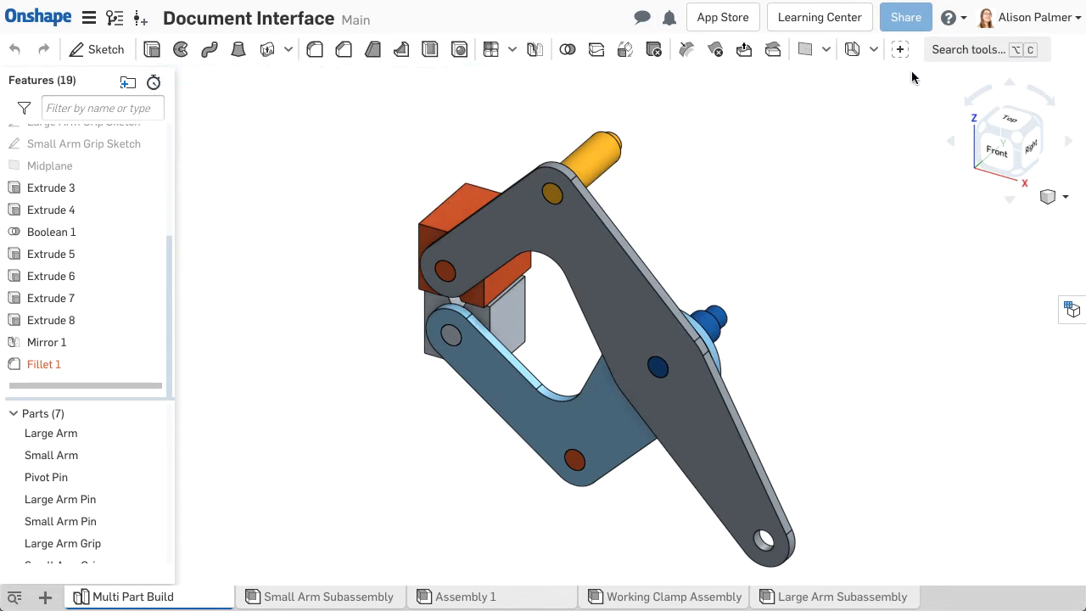
- Bring up the keyboard shortcuts list from the help menu
{"action": "left_click", "coordinate": [947, 17]}
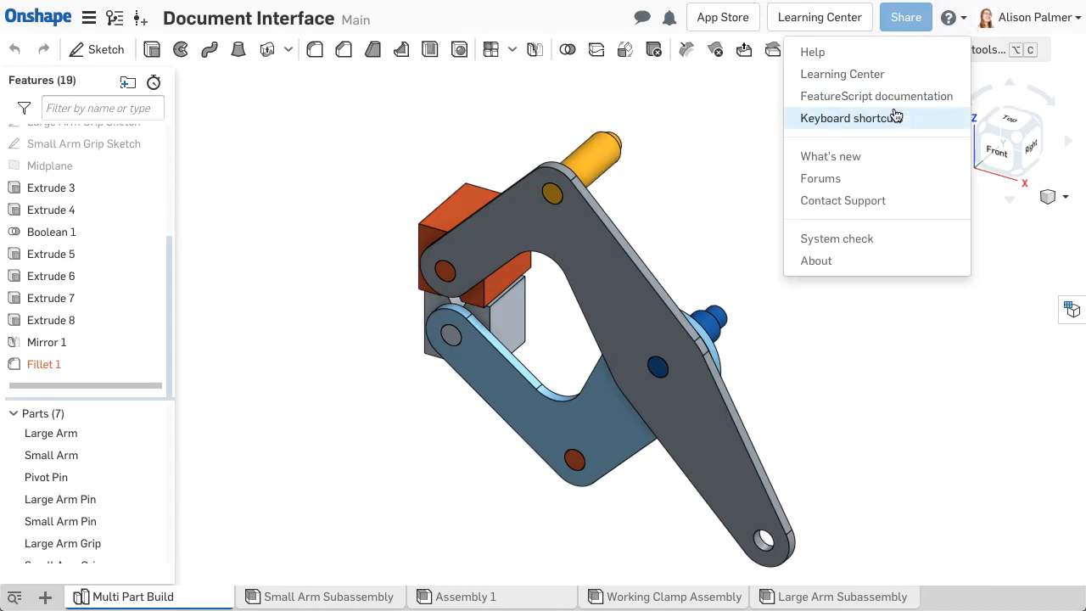
{"action": "left_click", "coordinate": [850, 119]}
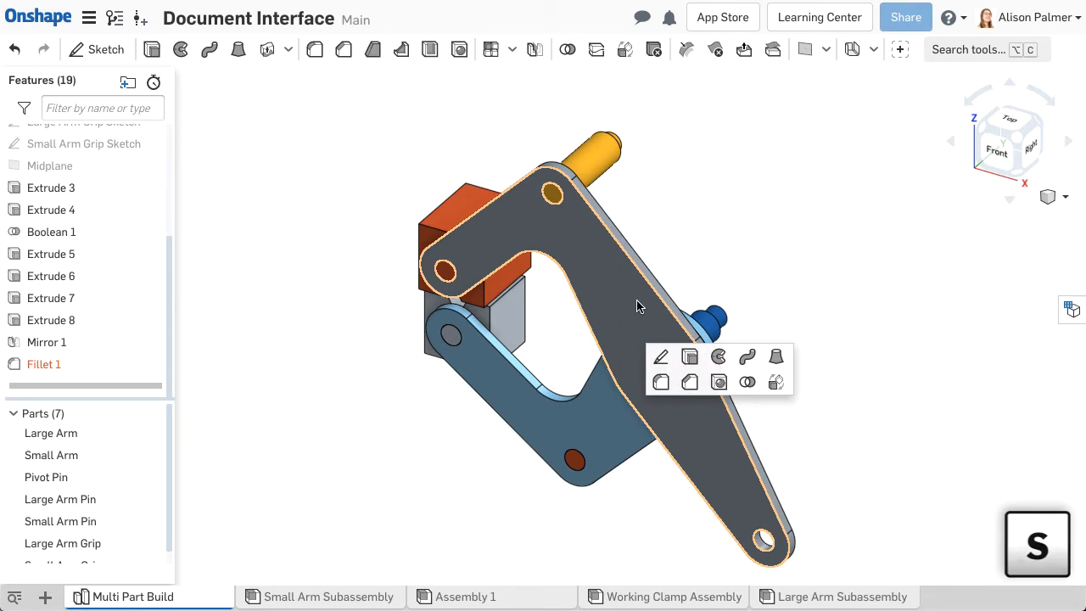
{"action": "mouse_move", "coordinate": [625, 318]}
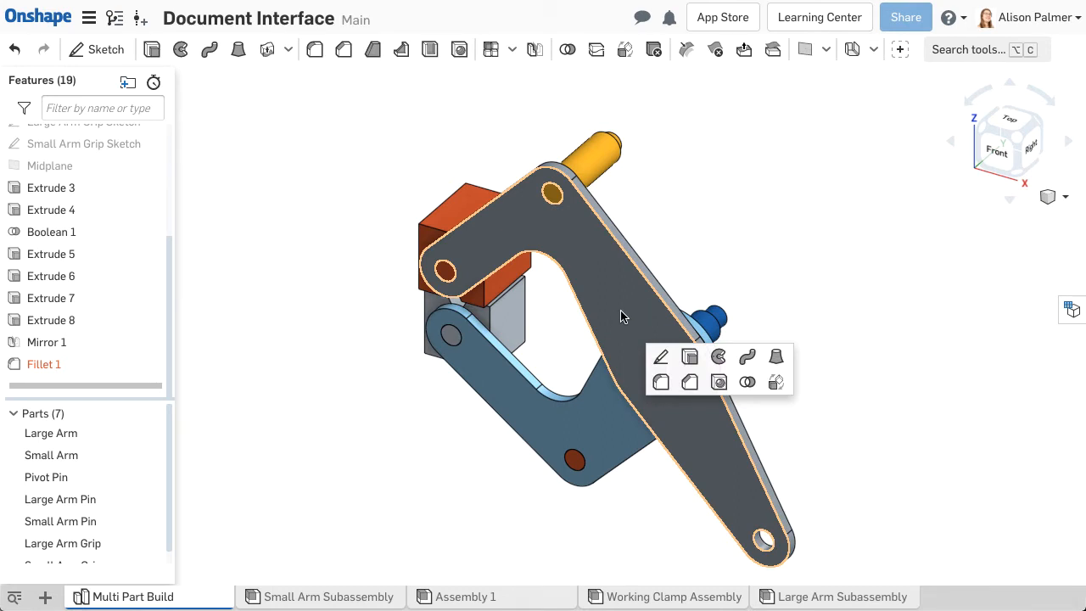
{"action": "left_click", "coordinate": [370, 543]}
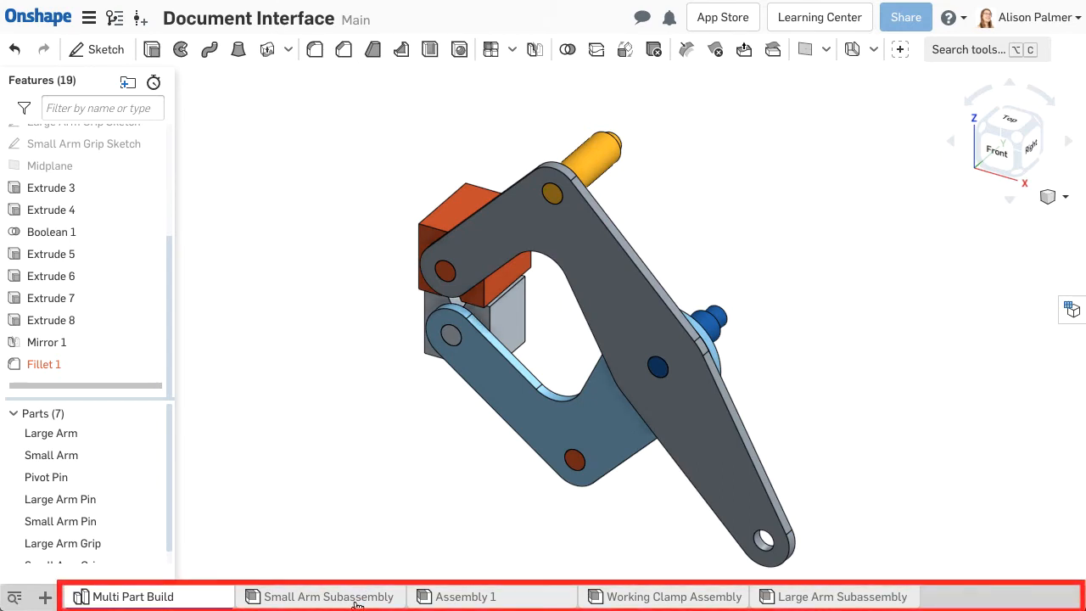
{"action": "left_click", "coordinate": [329, 597]}
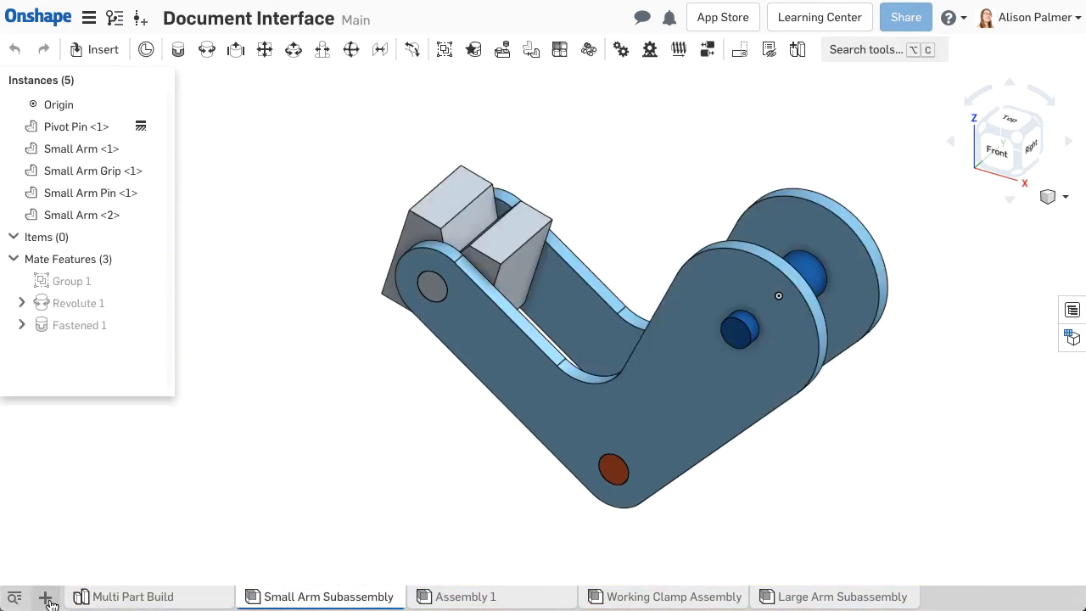
{"action": "left_click", "coordinate": [44, 597]}
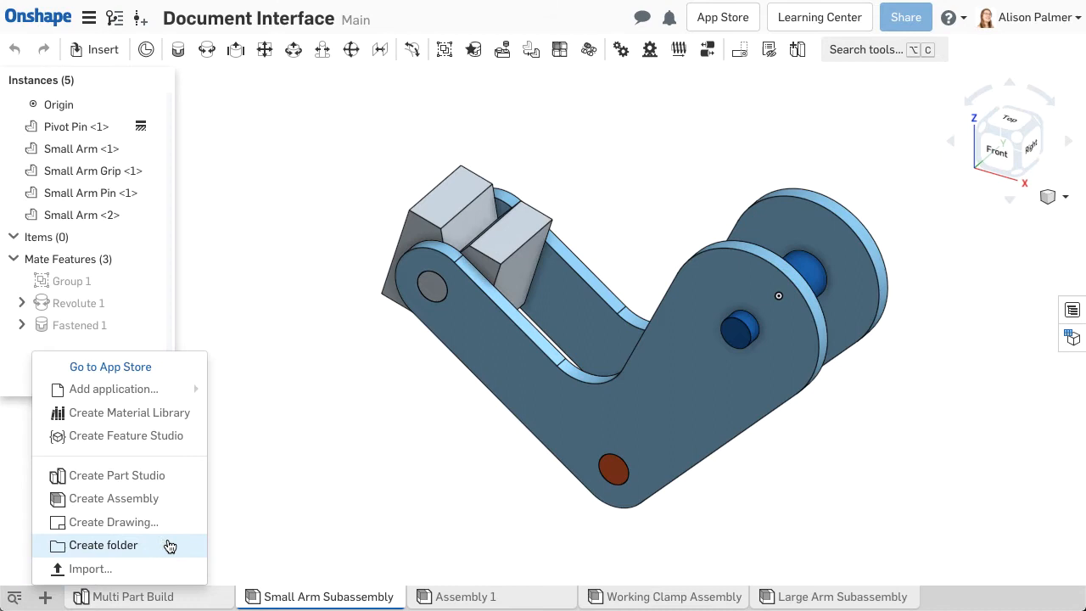
{"action": "mouse_move", "coordinate": [251, 556]}
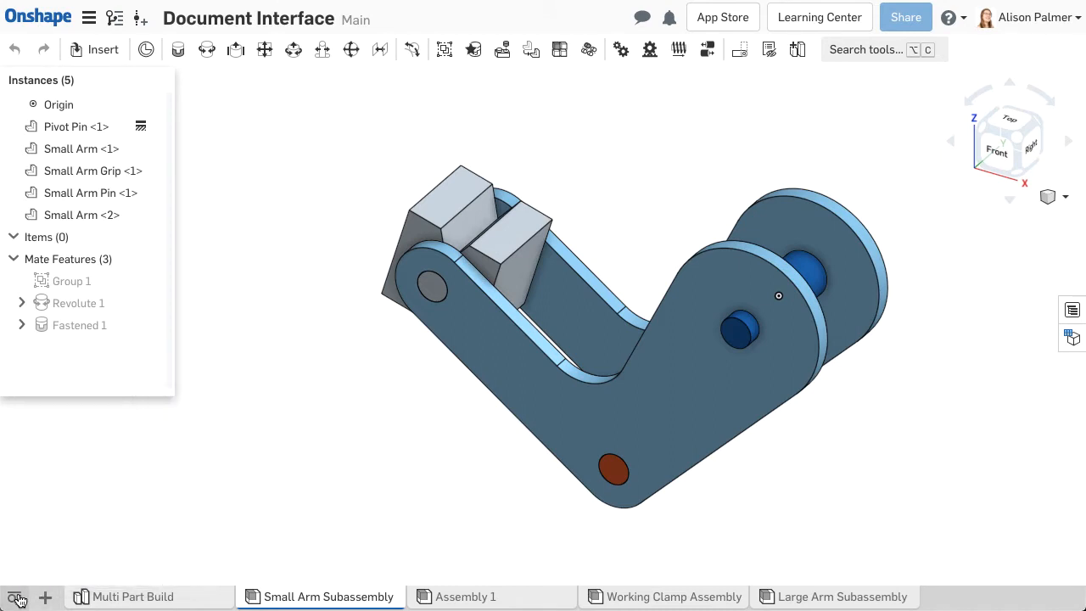
{"action": "left_click", "coordinate": [17, 597]}
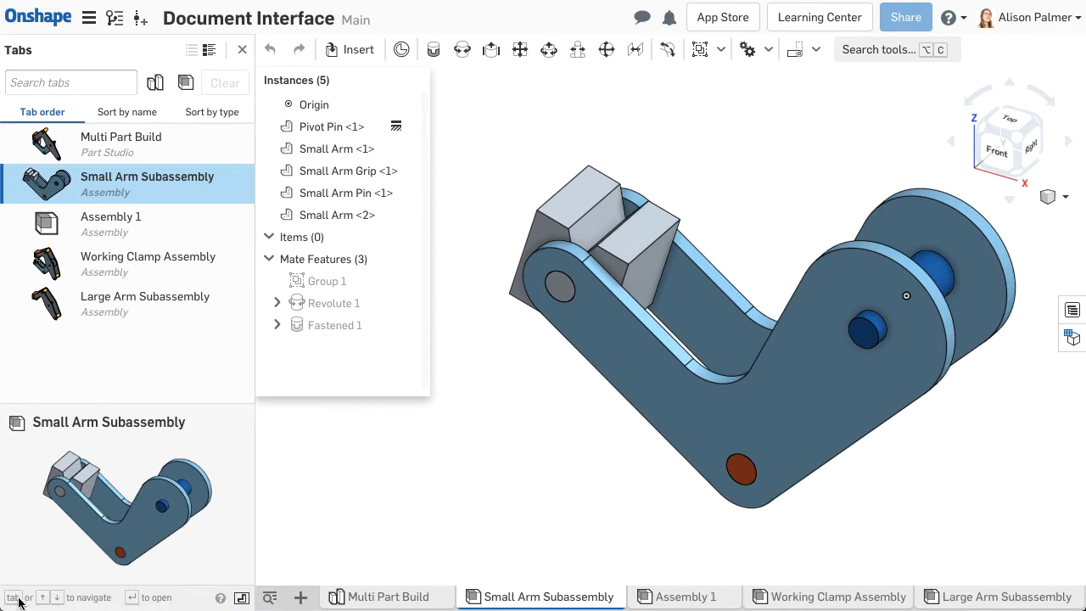
{"action": "left_click", "coordinate": [387, 598]}
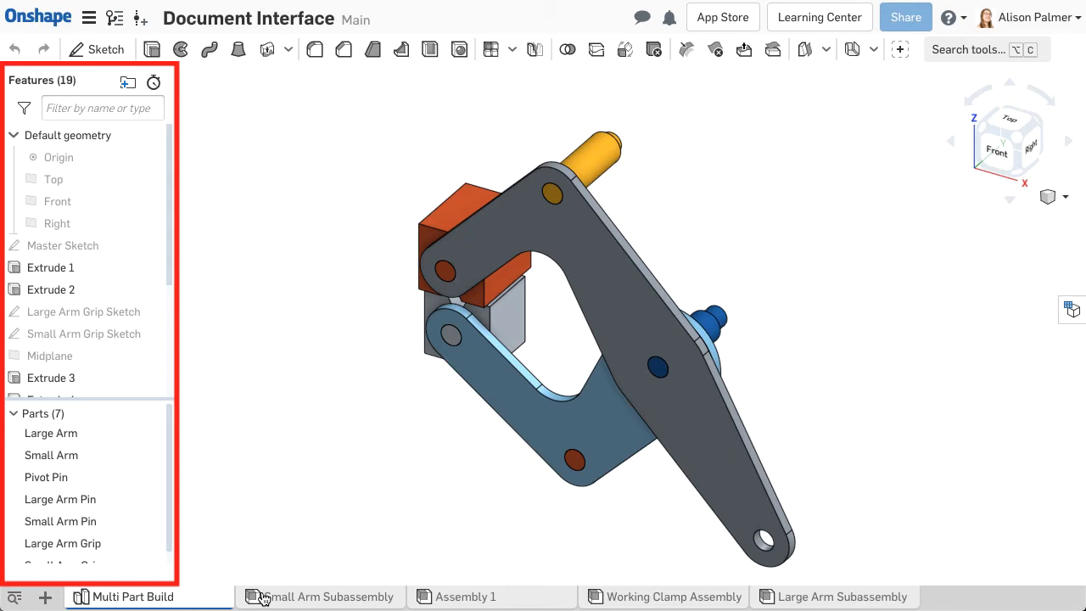
- Switch to the Small Arm Subassembly assembly tab
{"action": "left_click", "coordinate": [329, 598]}
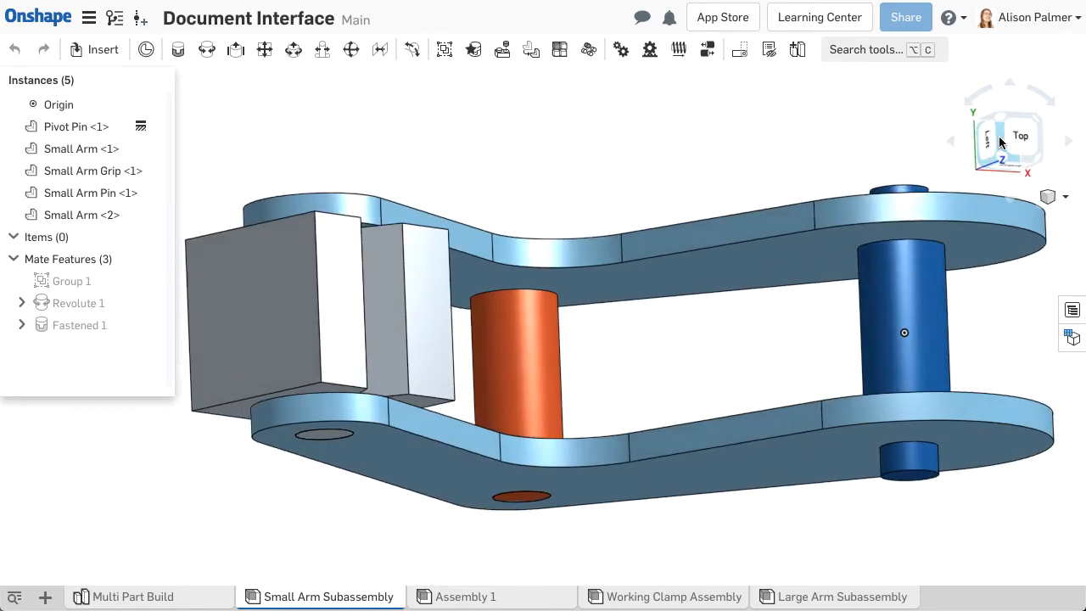
- View the assembly from a standard view cube face, then orbit it to a new angle
{"action": "left_click", "coordinate": [987, 141]}
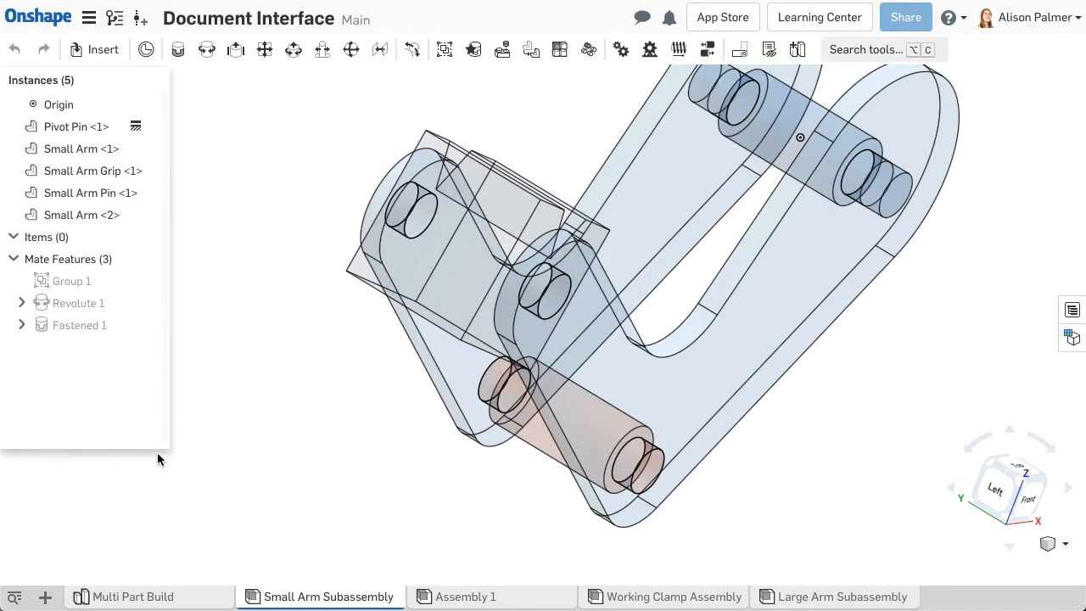
{"action": "mouse_move", "coordinate": [282, 438]}
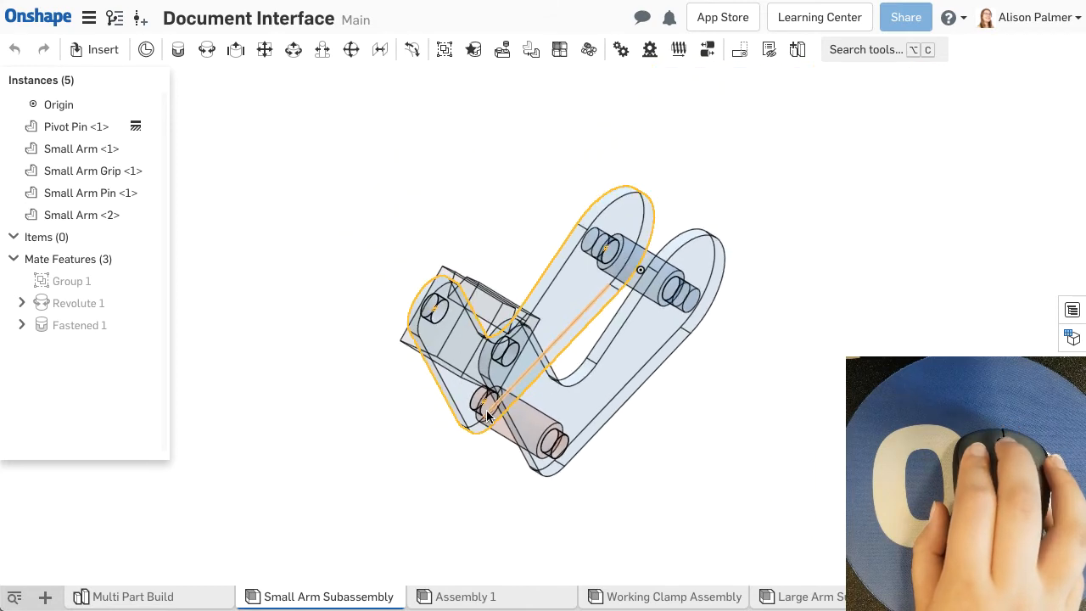
{"action": "left_click_drag", "start_coordinate": [489, 416], "coordinate": [687, 467]}
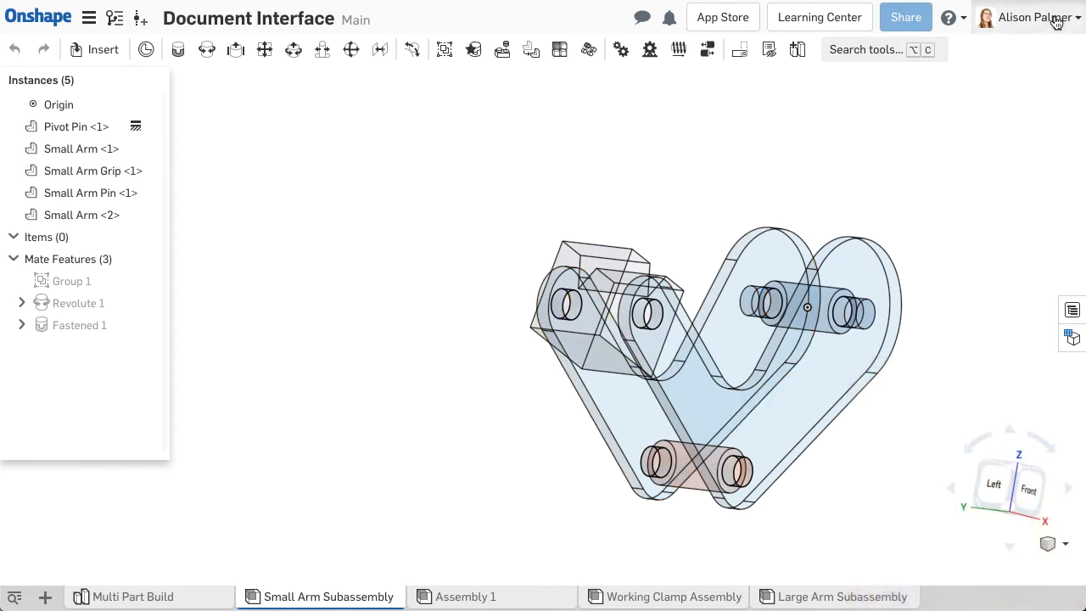
- Go to the My account profile settings page from the account menu
{"action": "left_click", "coordinate": [1029, 17]}
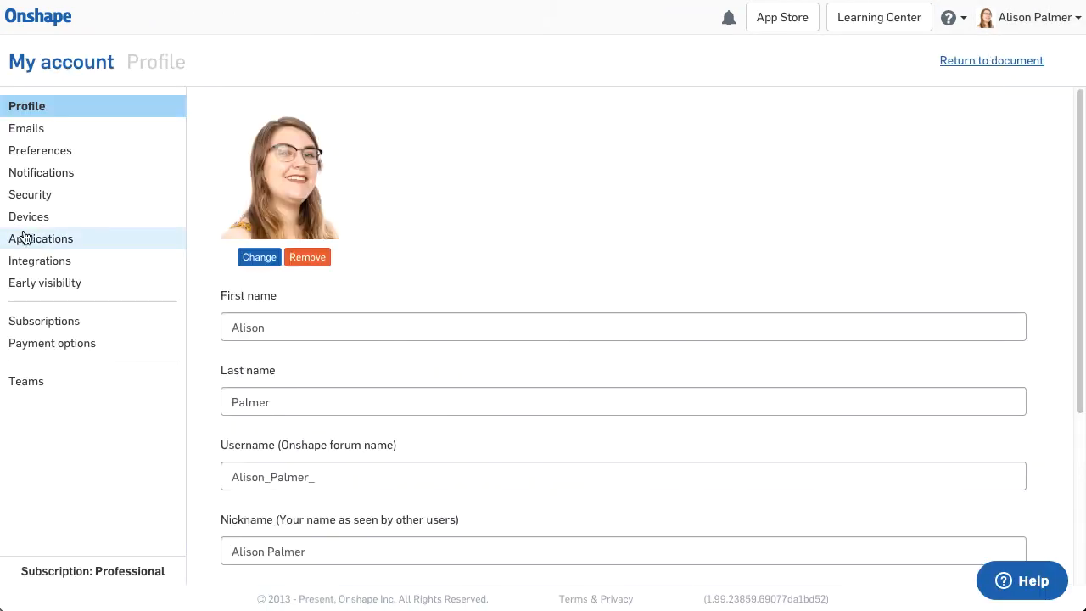
{"action": "left_click", "coordinate": [41, 150]}
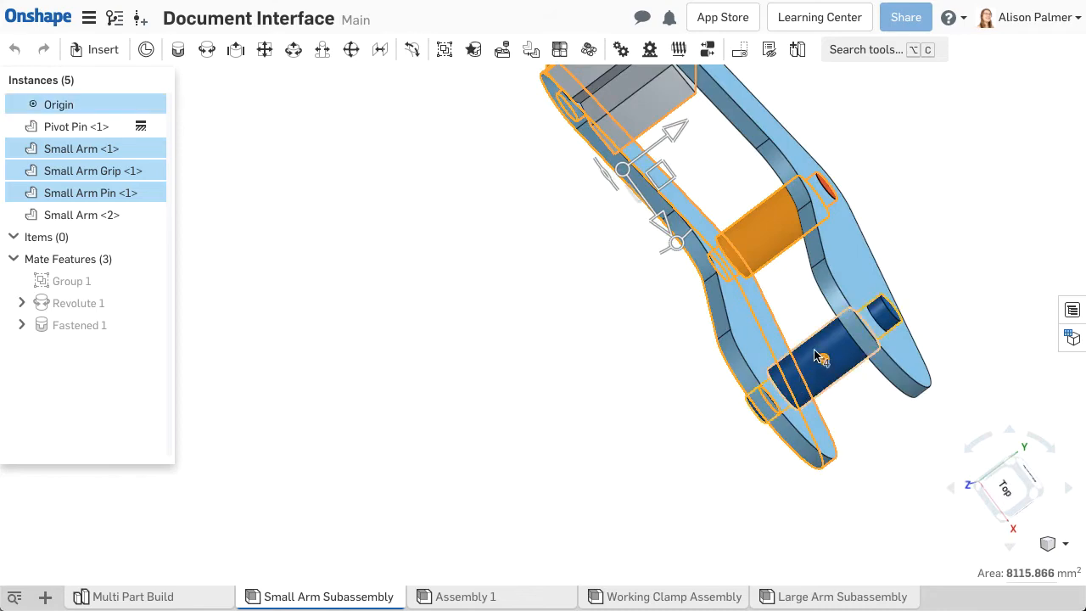
- Select the arm, grip and pin together, orbit the model, then clear the selection
{"action": "left_click", "coordinate": [818, 356]}
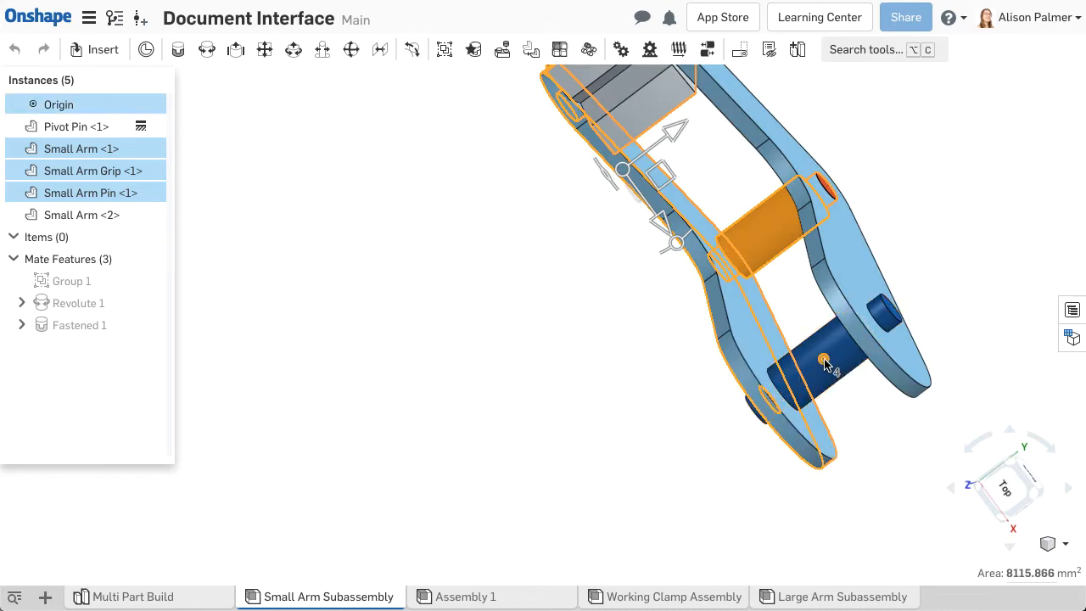
{"action": "left_click_drag", "start_coordinate": [823, 360], "coordinate": [523, 399]}
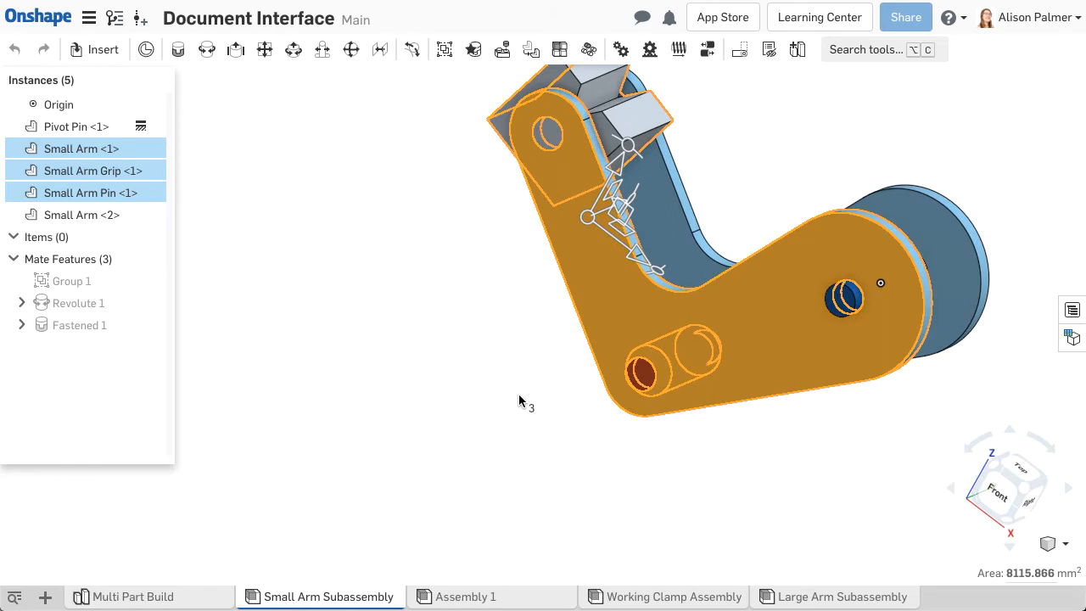
{"action": "key", "text": "space"}
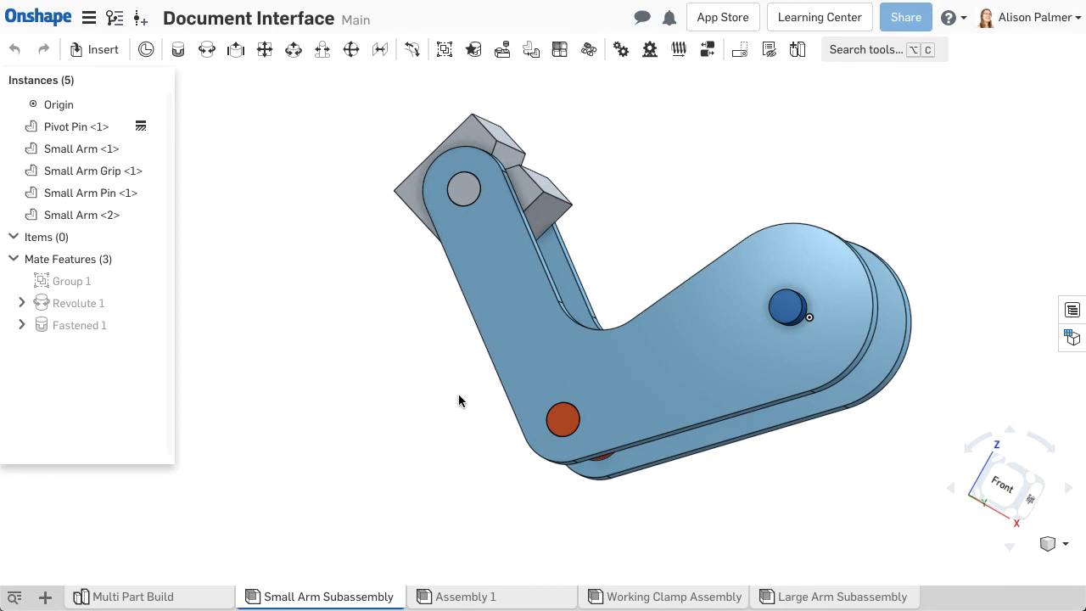
{"action": "mouse_move", "coordinate": [407, 387]}
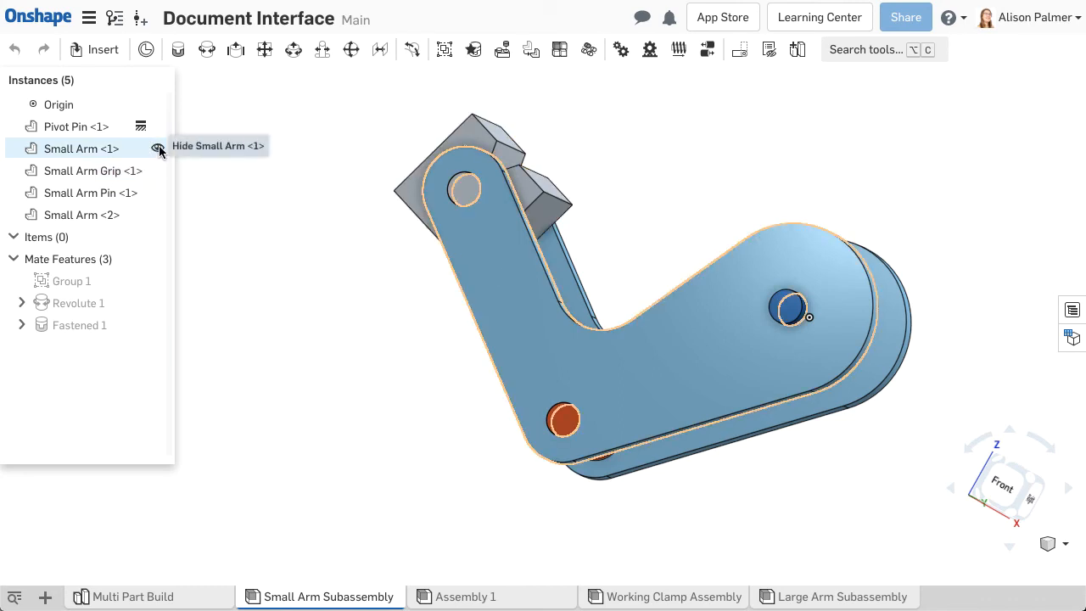
{"action": "left_click", "coordinate": [158, 149]}
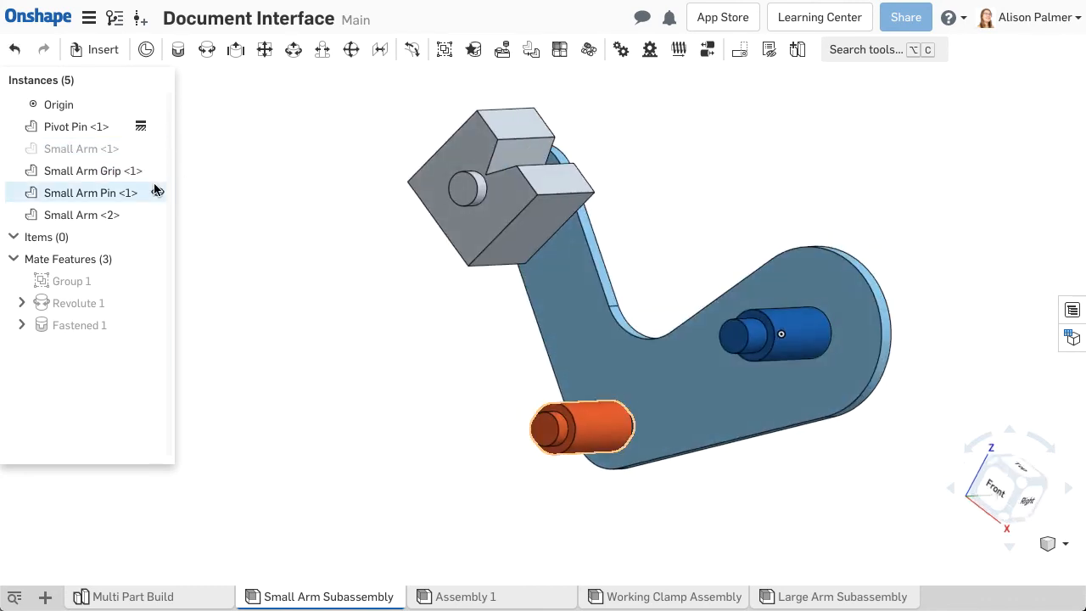
{"action": "left_click", "coordinate": [92, 169]}
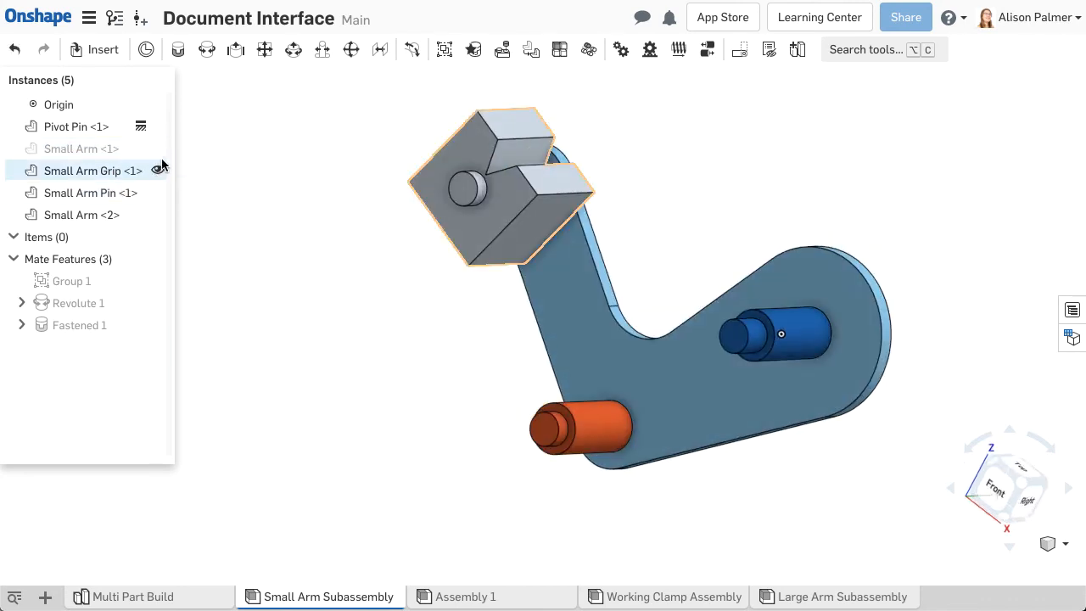
{"action": "left_click", "coordinate": [156, 170]}
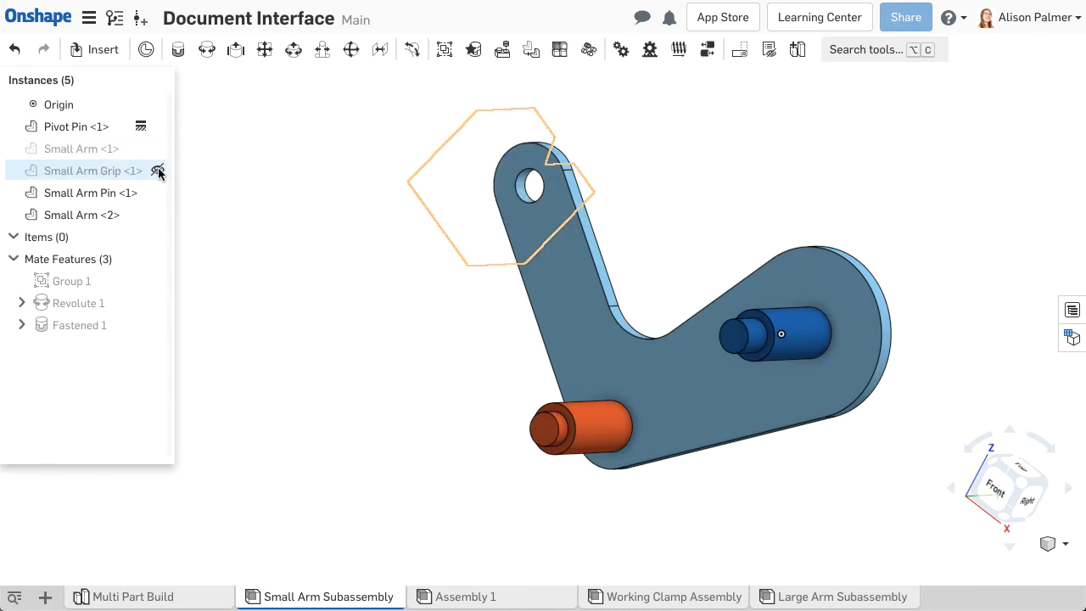
{"action": "left_click", "coordinate": [158, 170]}
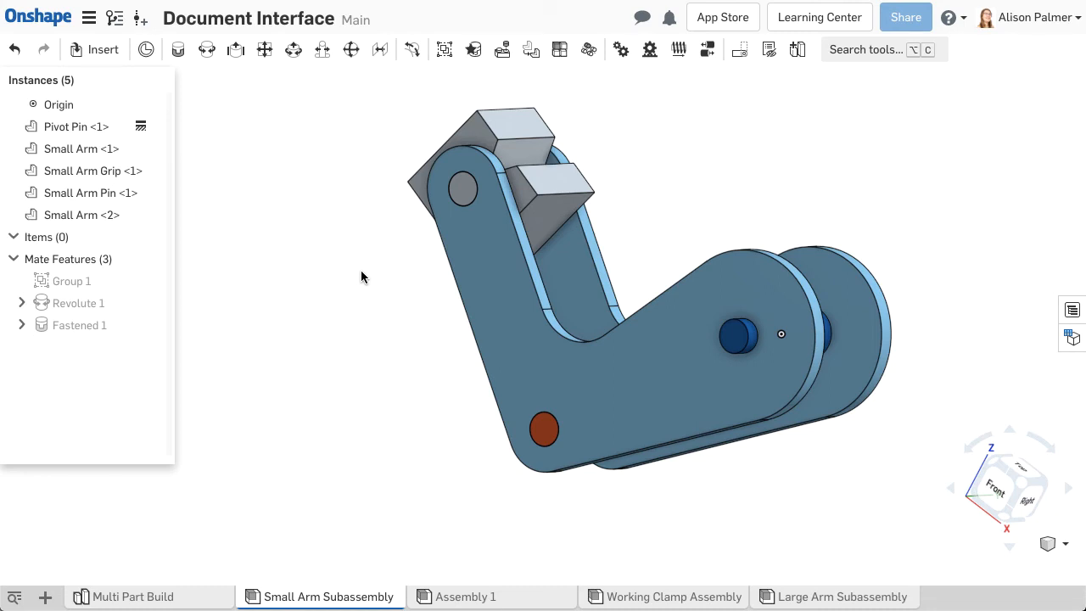
- Show the context menus on the arm parts, then return to the Multi Part Build part studio
{"action": "right_click", "coordinate": [361, 279]}
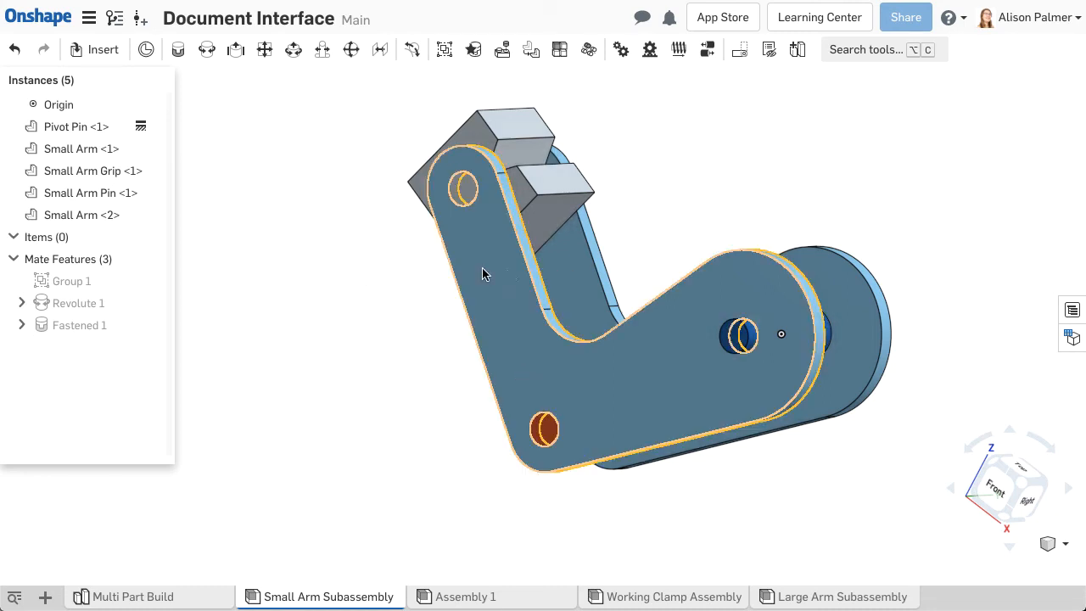
{"action": "right_click", "coordinate": [484, 273]}
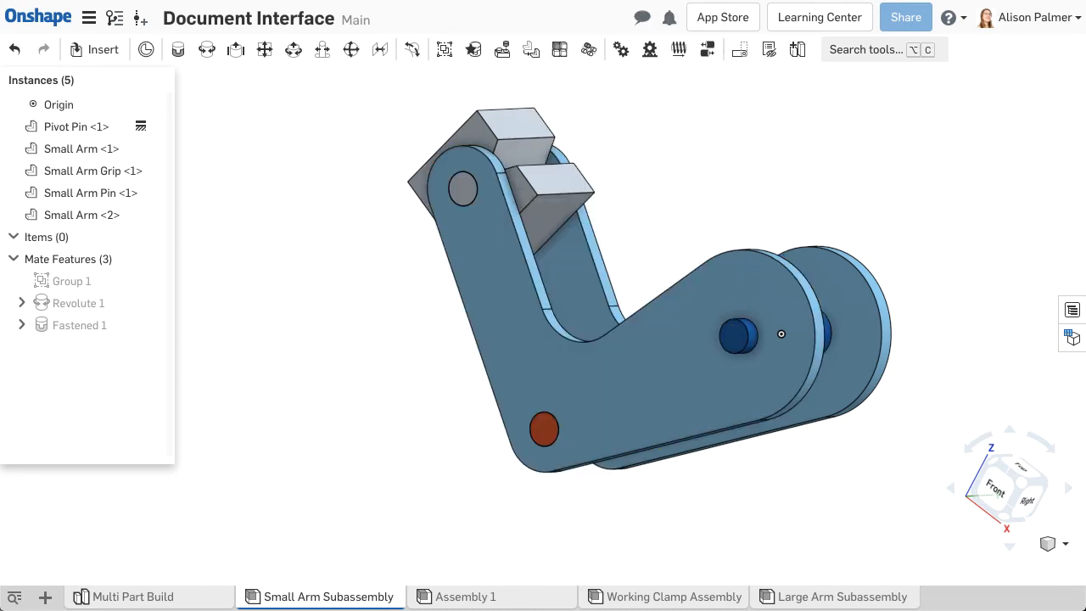
{"action": "left_click", "coordinate": [133, 597]}
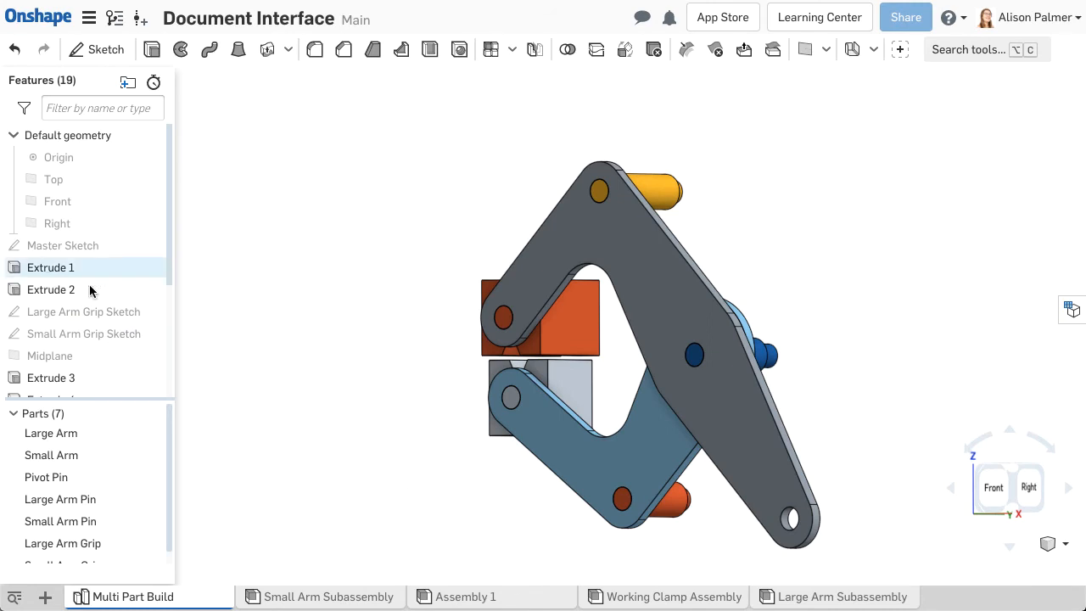
{"action": "double_click", "coordinate": [51, 269]}
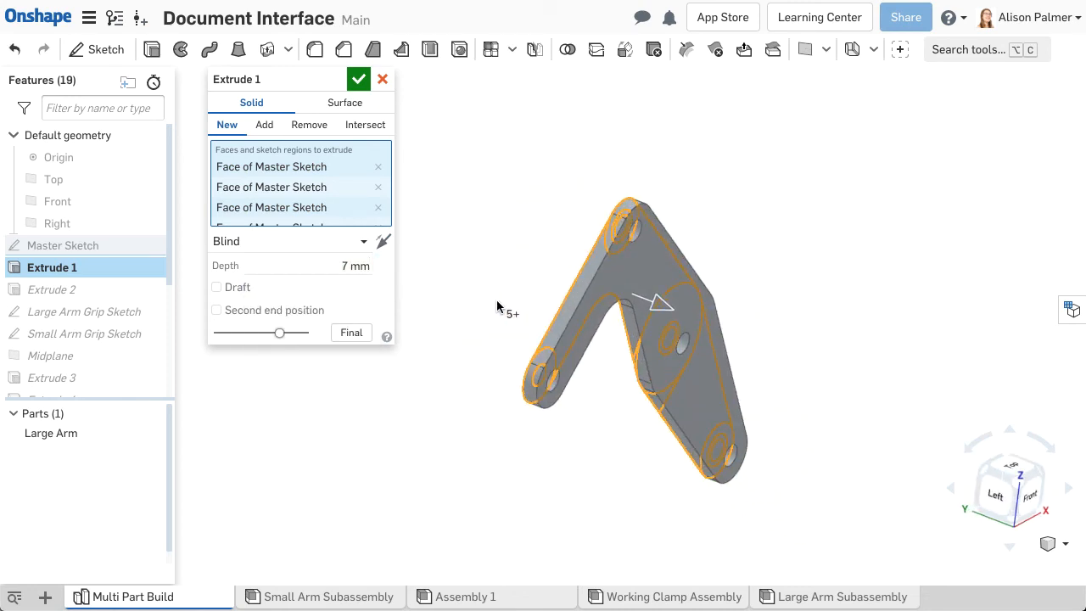
{"action": "left_click", "coordinate": [384, 241]}
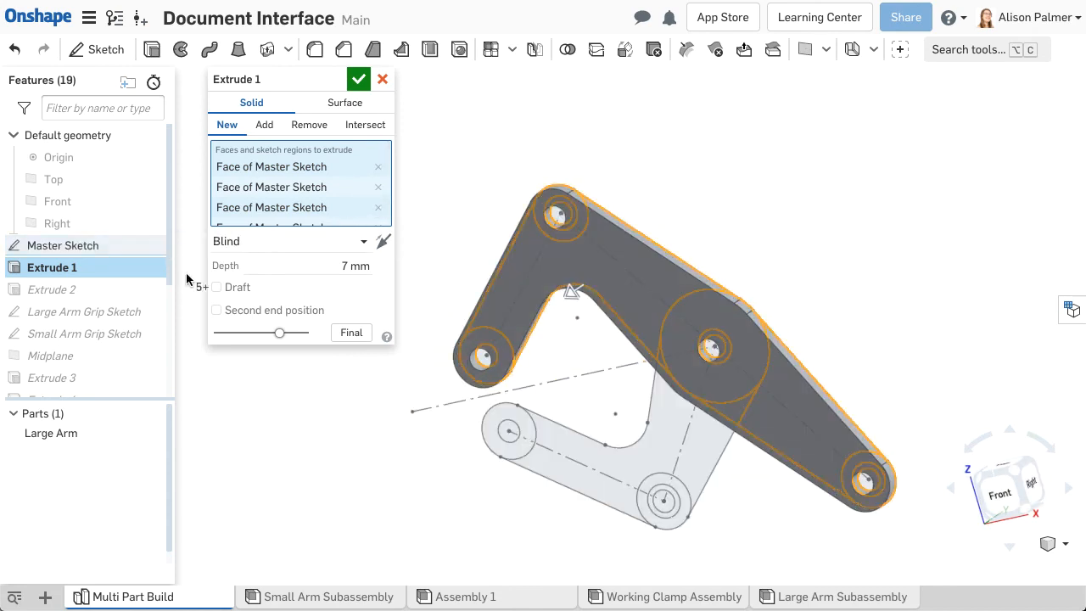
{"action": "left_click", "coordinate": [507, 433]}
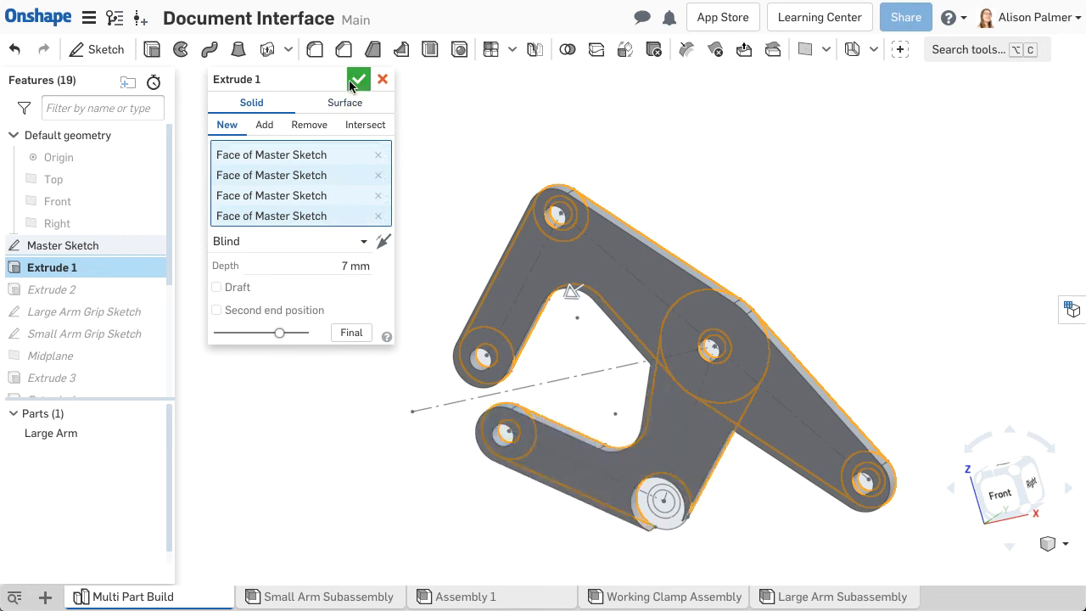
{"action": "left_click", "coordinate": [356, 80]}
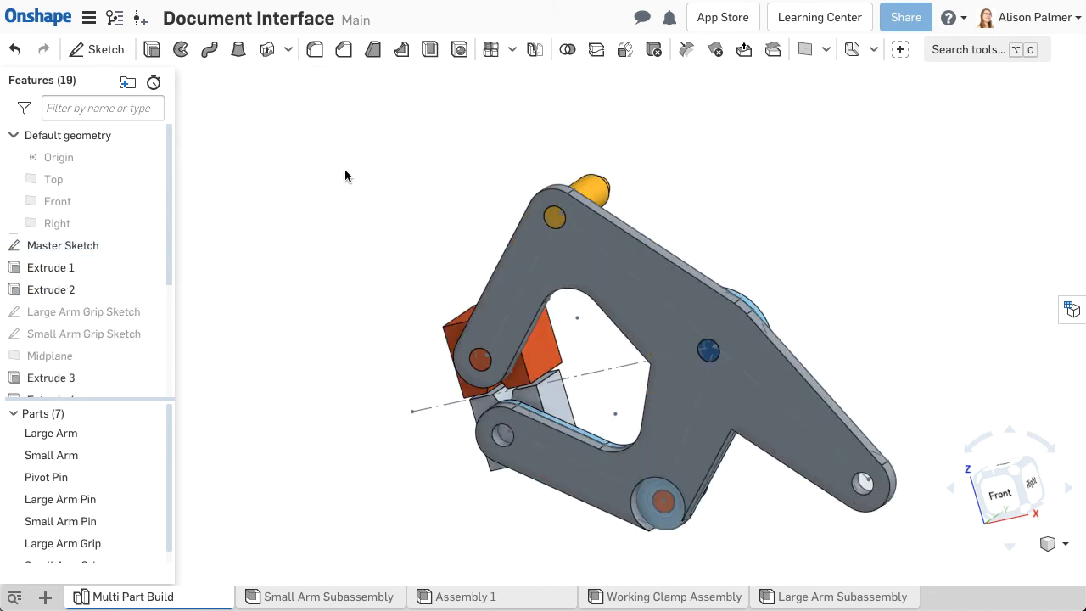
{"action": "left_click", "coordinate": [14, 47]}
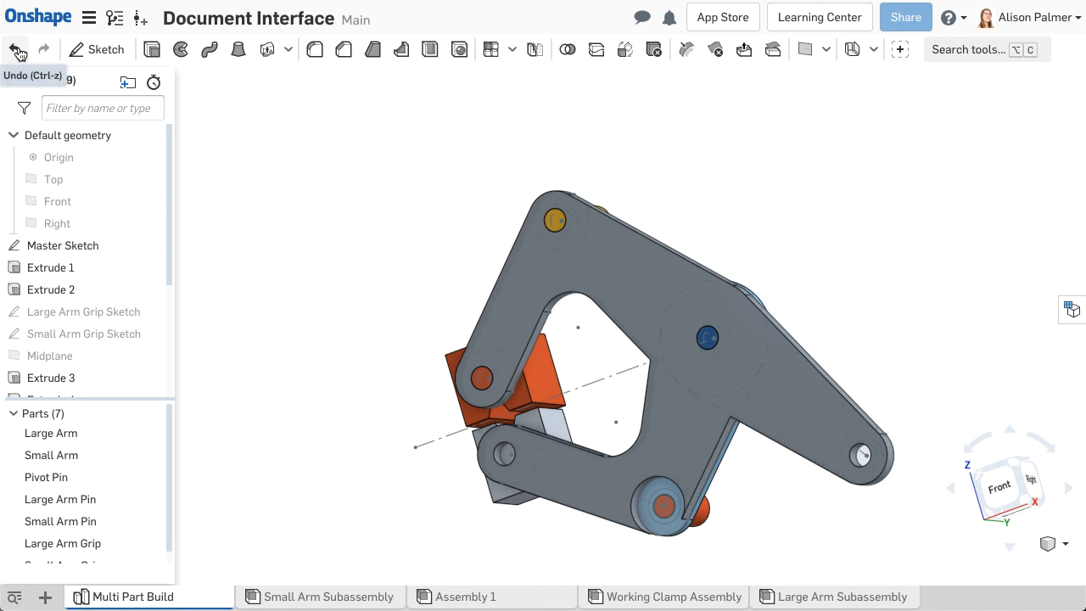
{"action": "key", "text": "ctrl+z"}
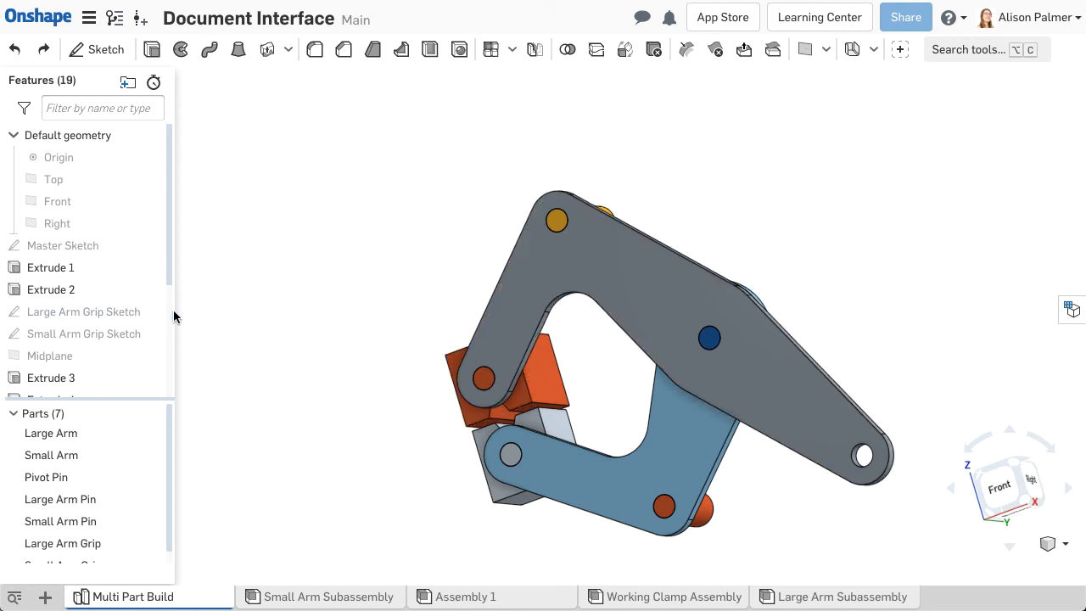
- Edit the failing Fillet 1 with a new radius so it regenerates, then view the result
{"action": "scroll", "scroll_direction": "down", "scroll_amount": 3}
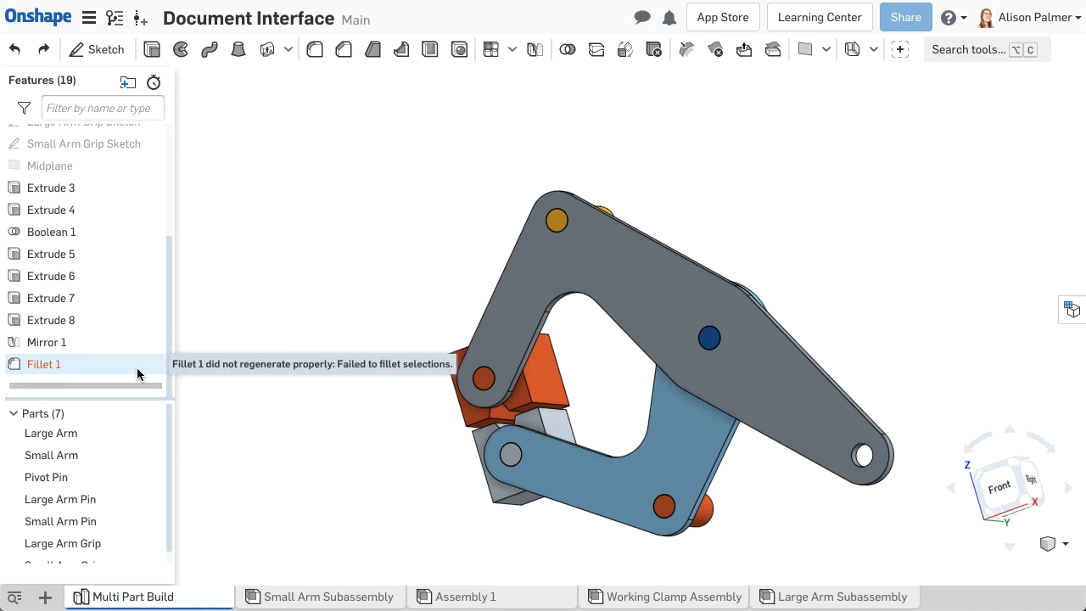
{"action": "right_click", "coordinate": [44, 364]}
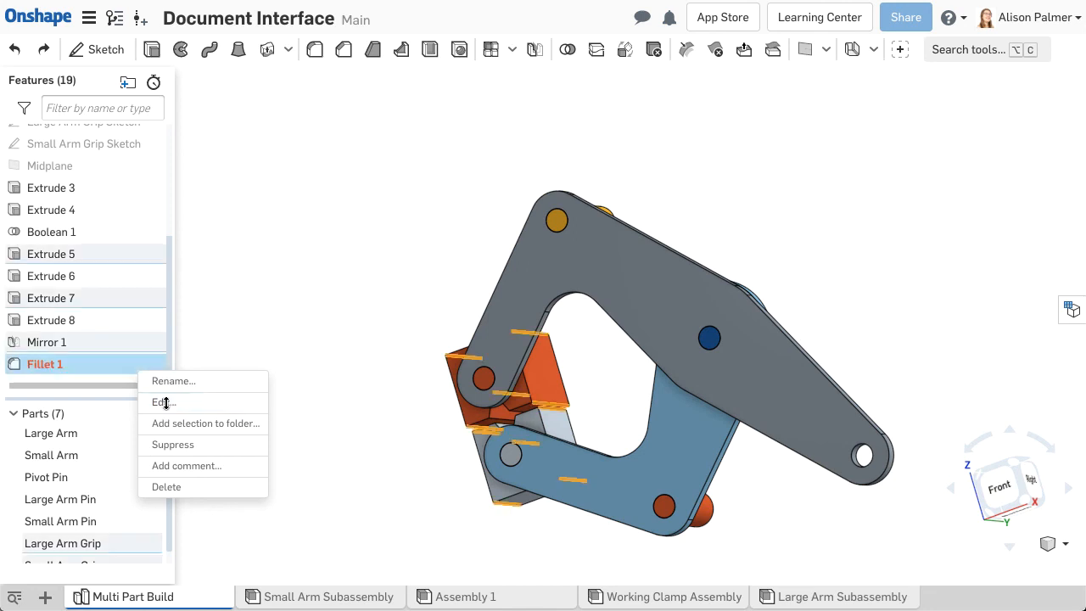
{"action": "left_click", "coordinate": [163, 402]}
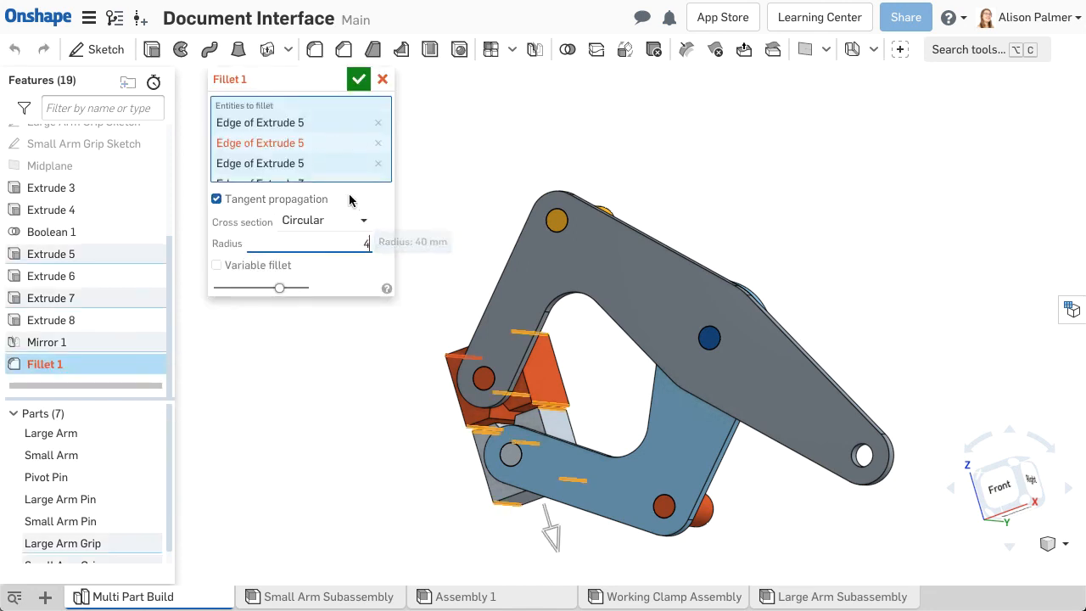
{"action": "left_click", "coordinate": [356, 80]}
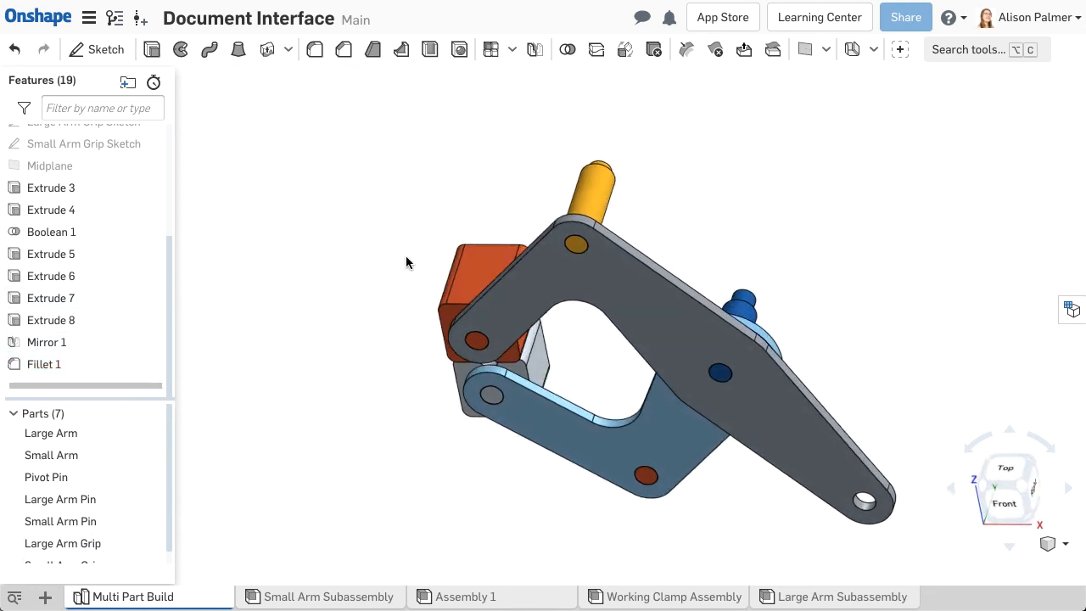
{"action": "left_click_drag", "start_coordinate": [407, 263], "coordinate": [489, 241]}
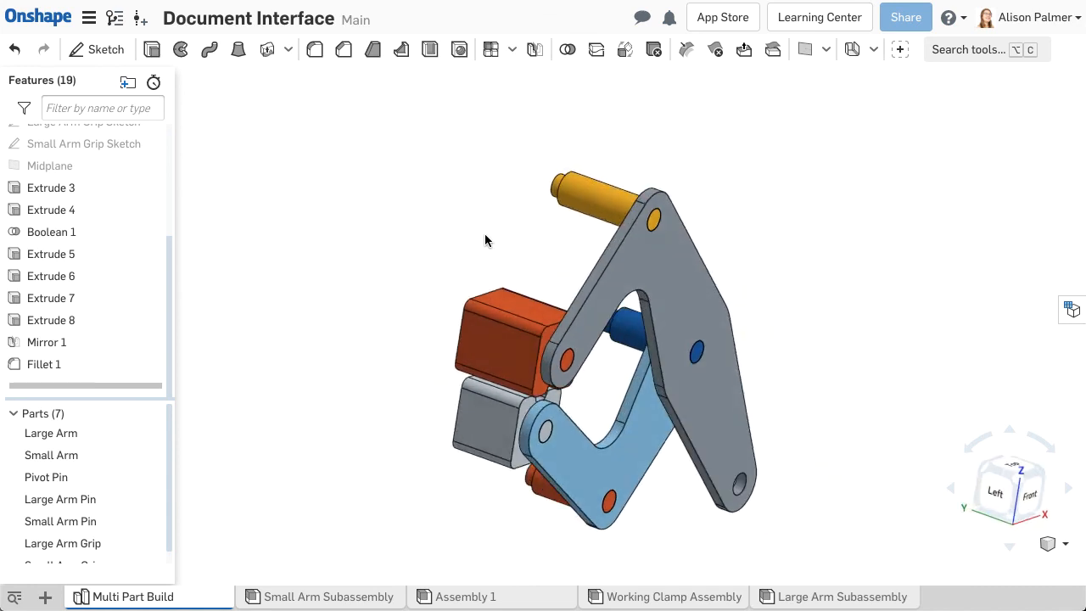